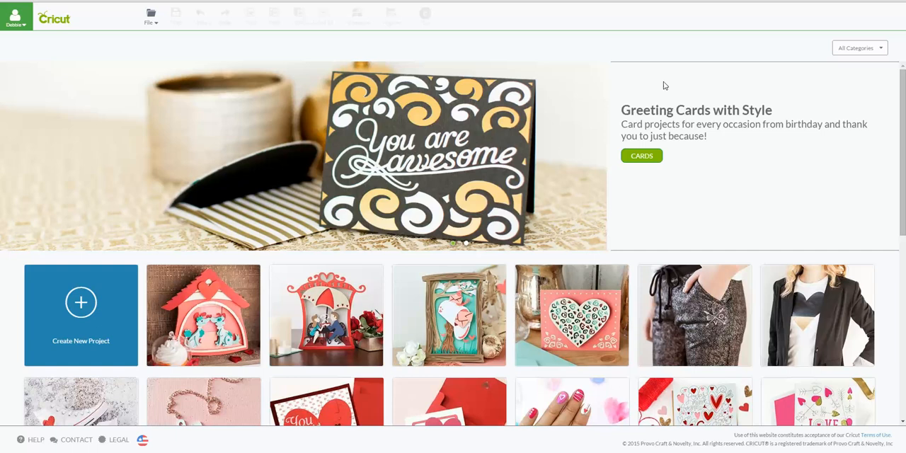
pyautogui.moveTo(106, 124)
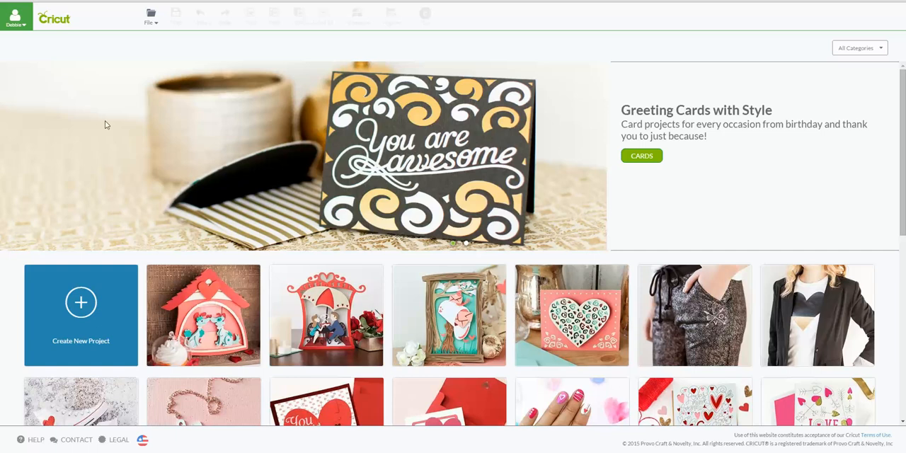
pyautogui.moveTo(31, 47)
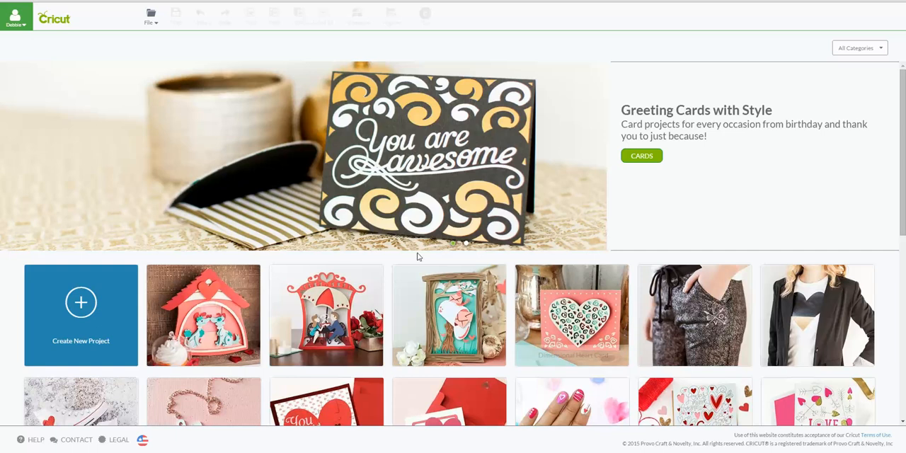
# Scroll the project ideas gallery down to the Valentine Coloring Card thumbnail.
pyautogui.scroll(-3)
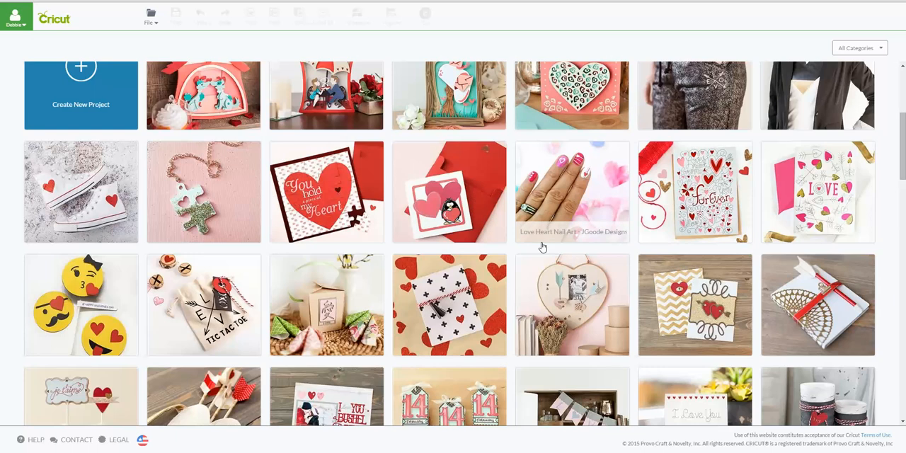
pyautogui.scroll(-3)
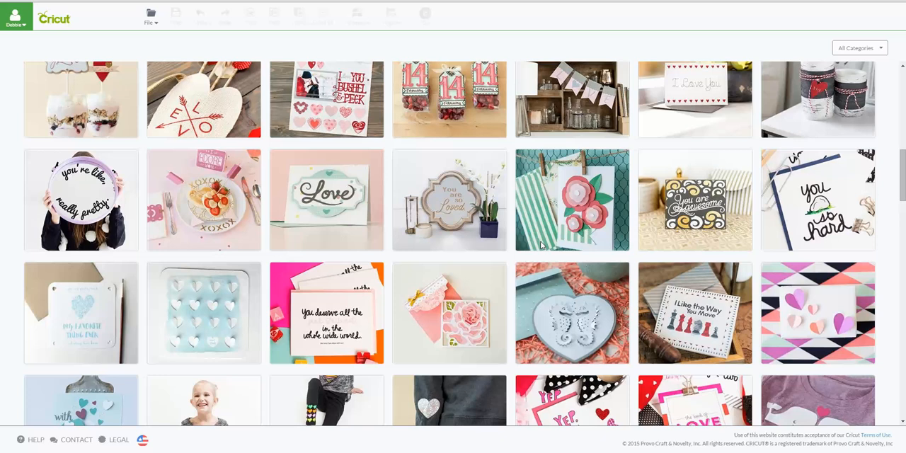
pyautogui.scroll(-3)
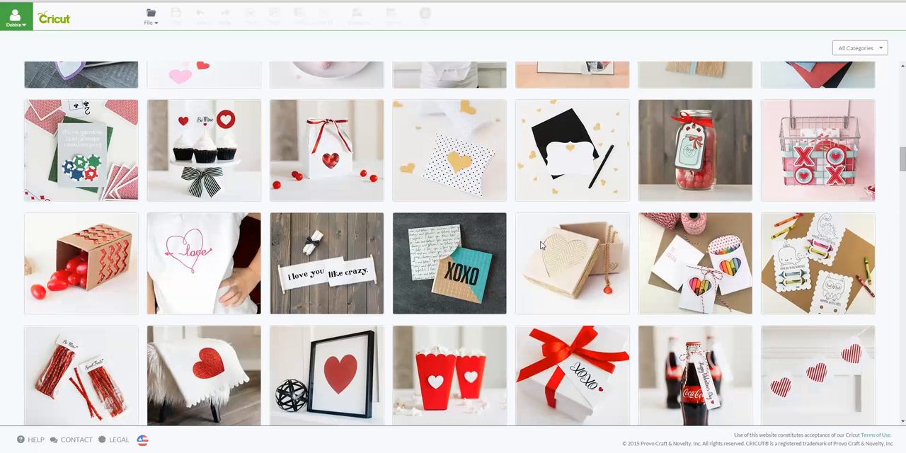
pyautogui.moveTo(818, 311)
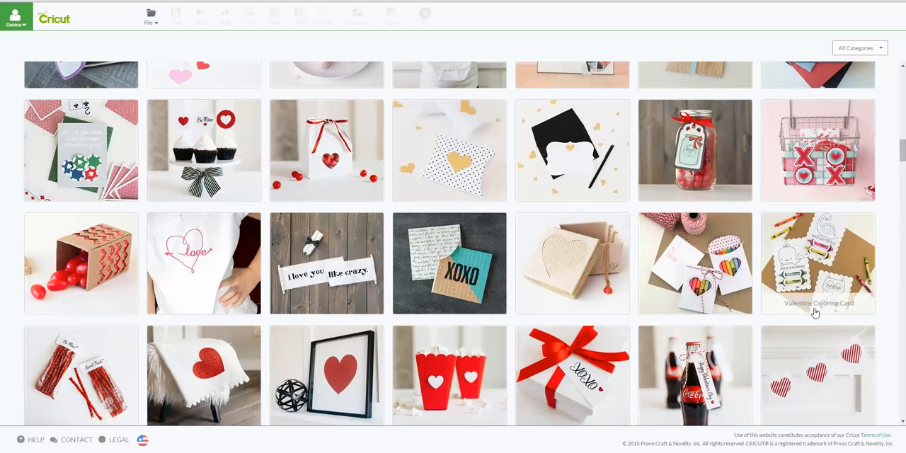
pyautogui.moveTo(844, 308)
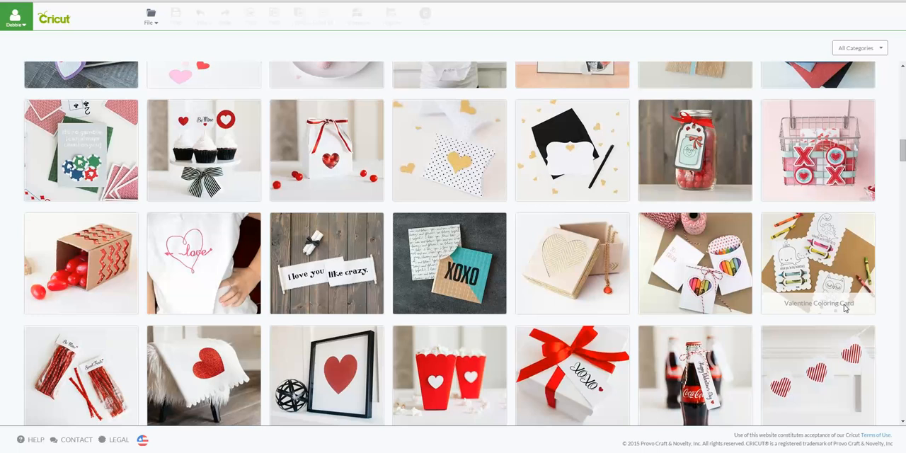
# Open the Valentine Coloring Card thumbnail to view its description, materials and resources.
pyautogui.click(817, 263)
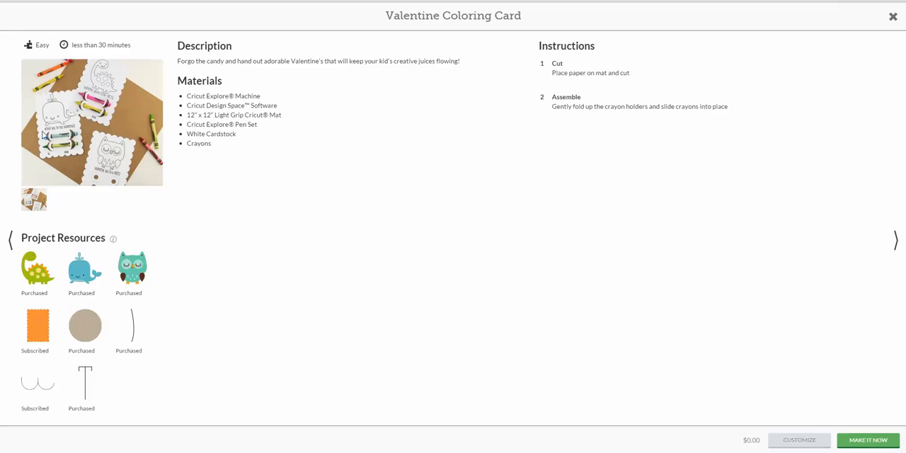
pyautogui.moveTo(64, 136)
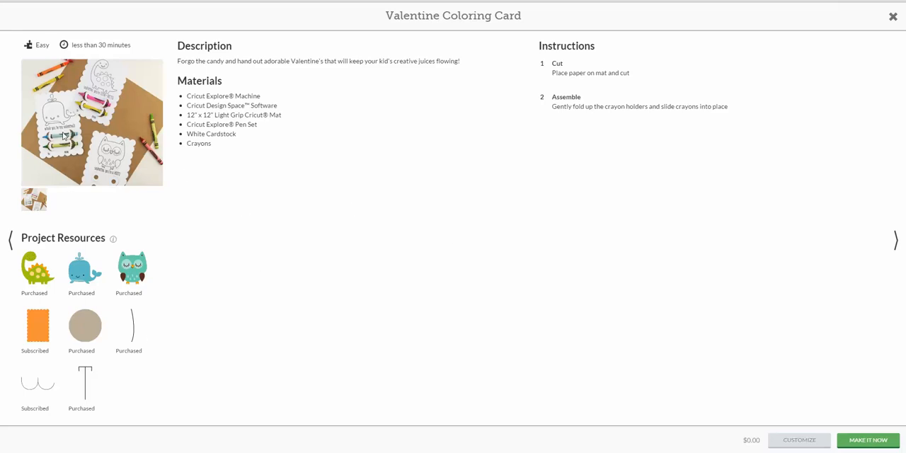
pyautogui.moveTo(154, 151)
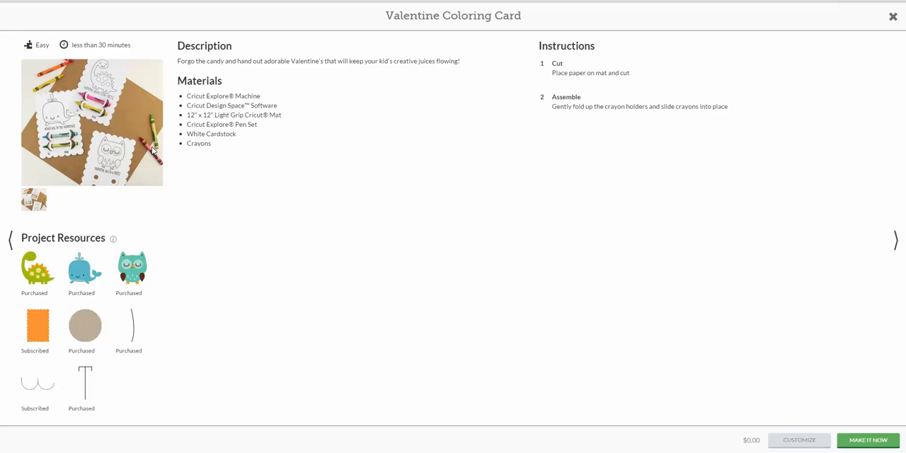
pyautogui.moveTo(153, 149)
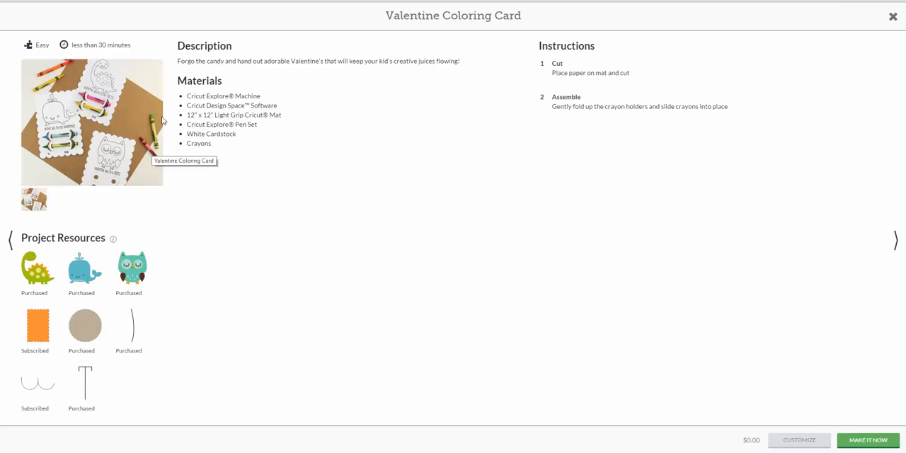
pyautogui.moveTo(114, 161)
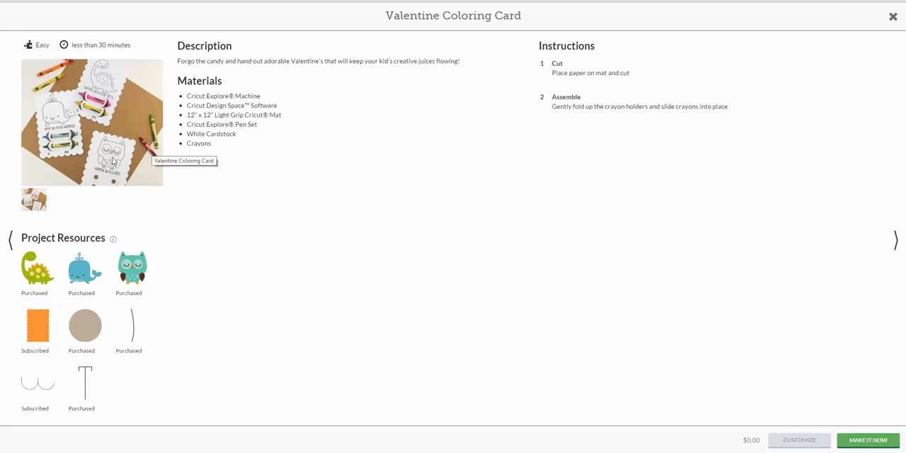
pyautogui.moveTo(113, 155)
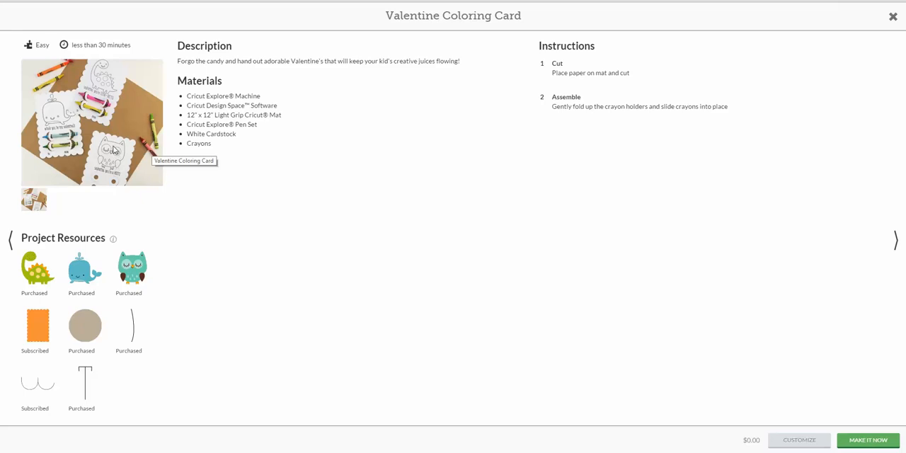
pyautogui.moveTo(121, 162)
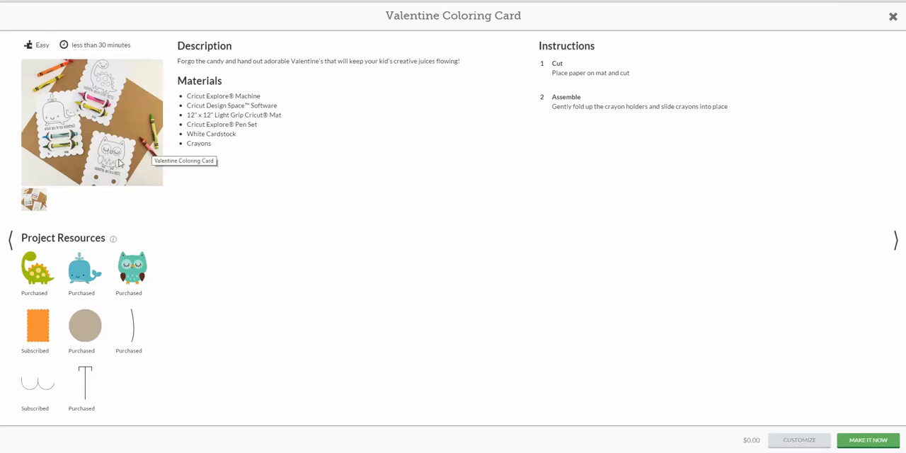
pyautogui.moveTo(208, 96)
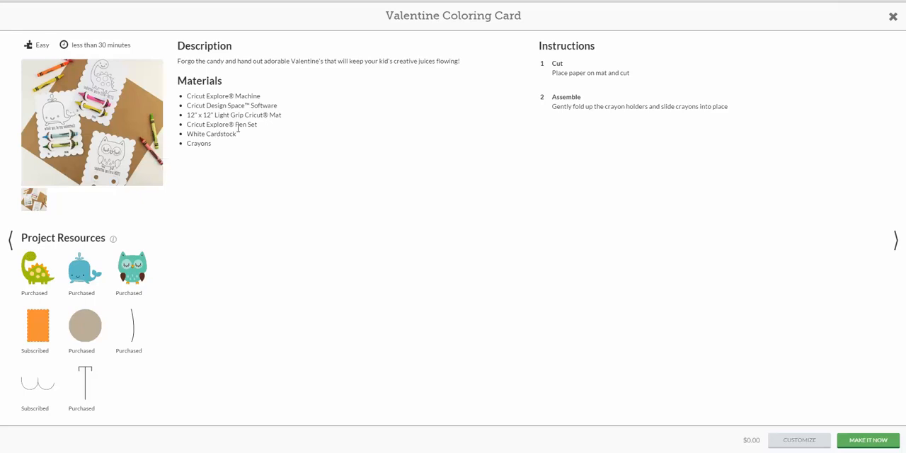
pyautogui.moveTo(238, 139)
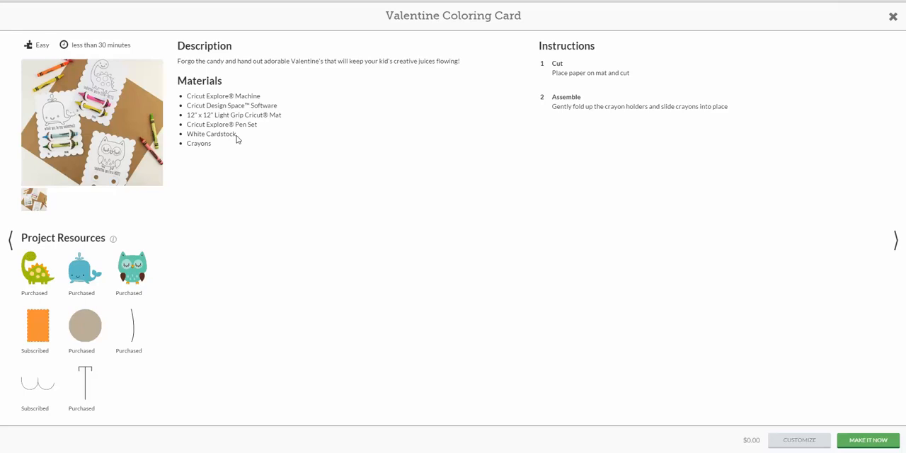
pyautogui.moveTo(211, 154)
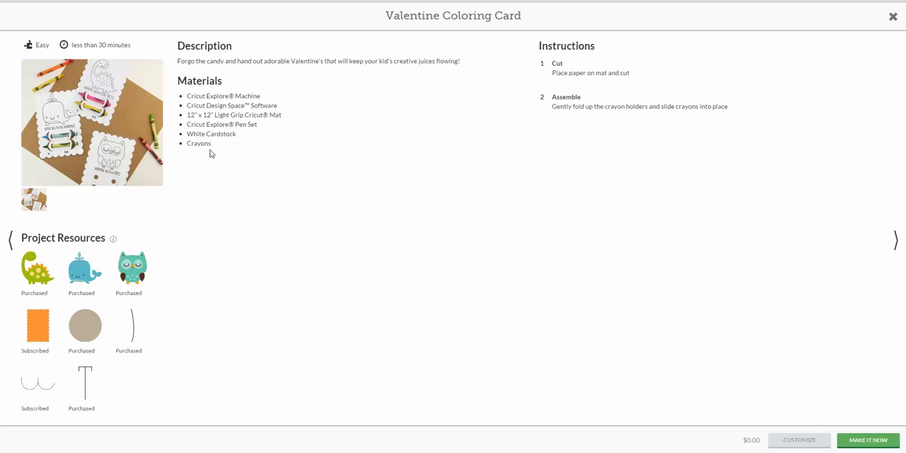
pyautogui.moveTo(73, 134)
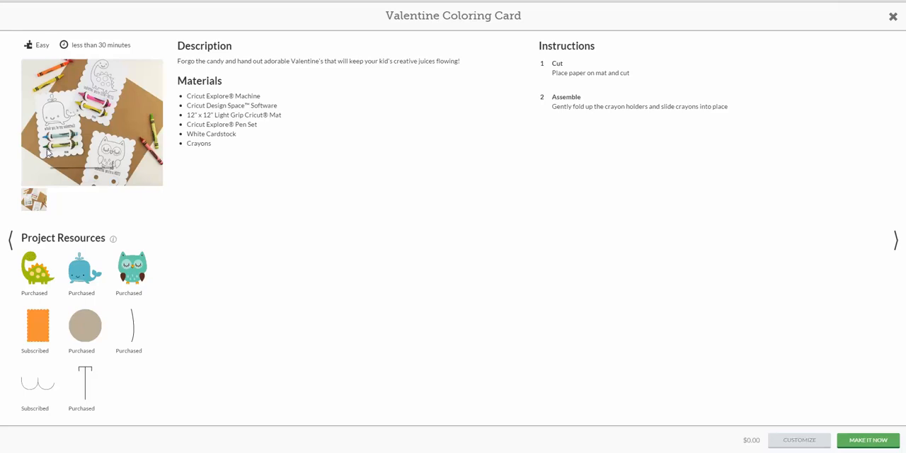
pyautogui.moveTo(16, 262)
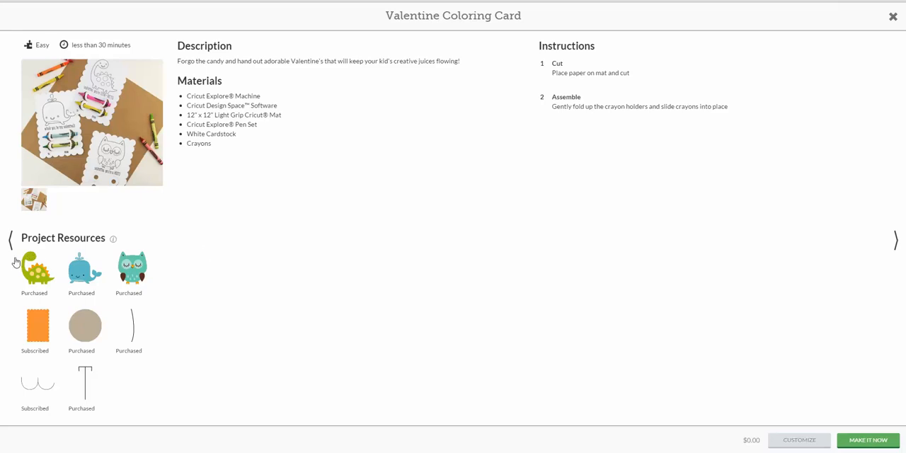
pyautogui.moveTo(84, 370)
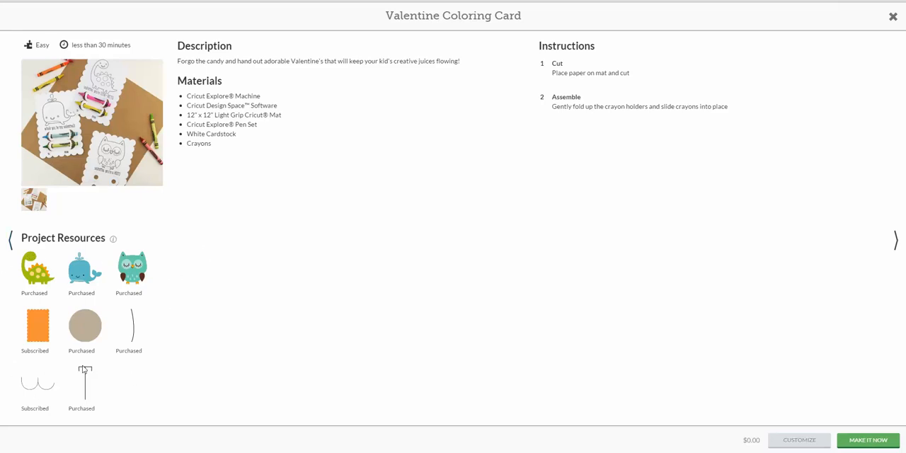
pyautogui.moveTo(190, 267)
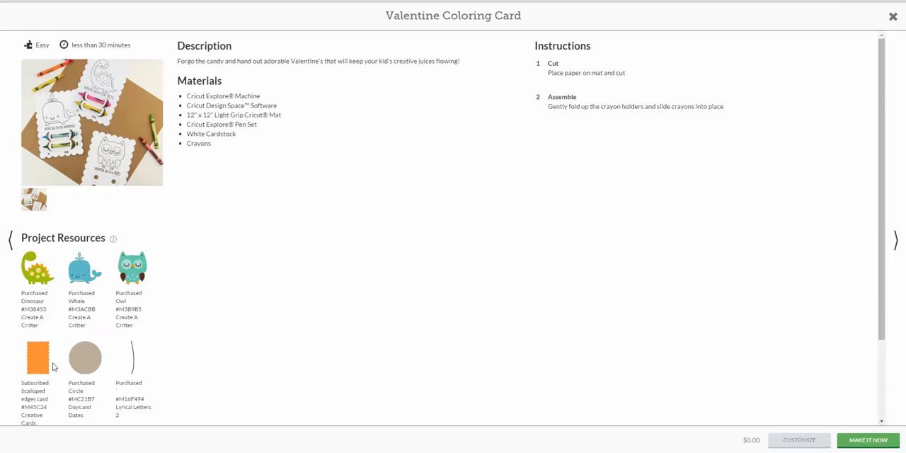
pyautogui.moveTo(149, 325)
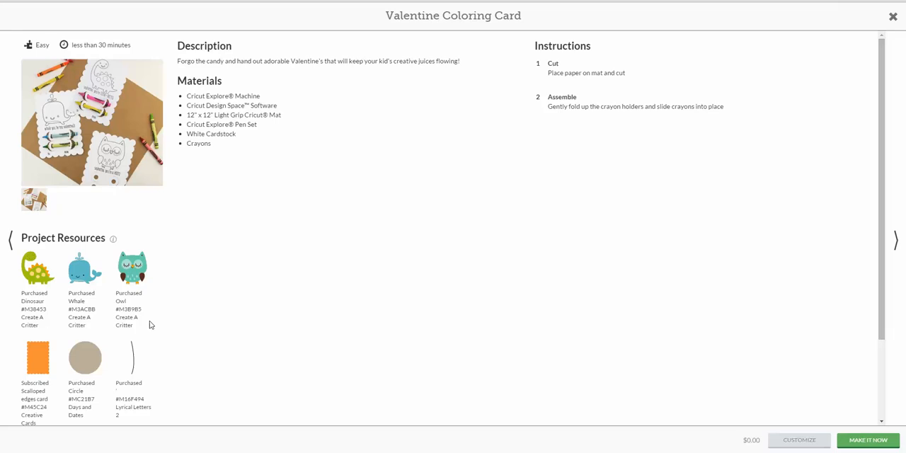
pyautogui.moveTo(111, 245)
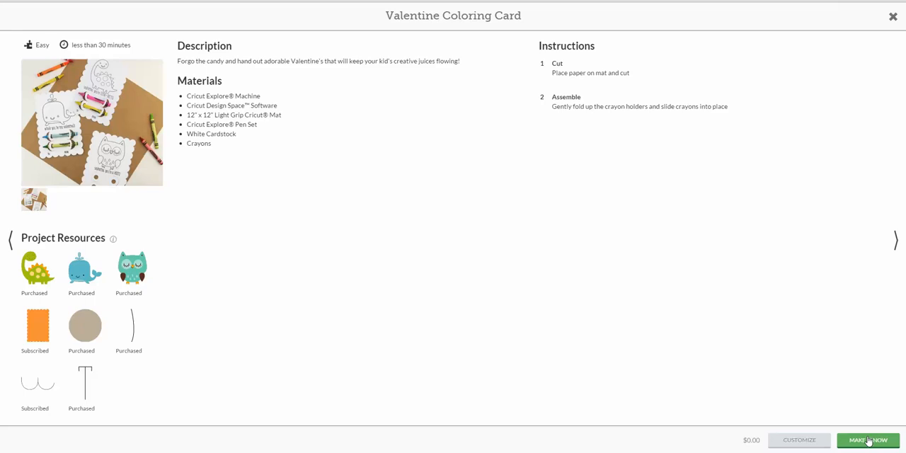
# Use Make It Now to preview the owl and whale cards on mat one of two.
pyautogui.click(868, 440)
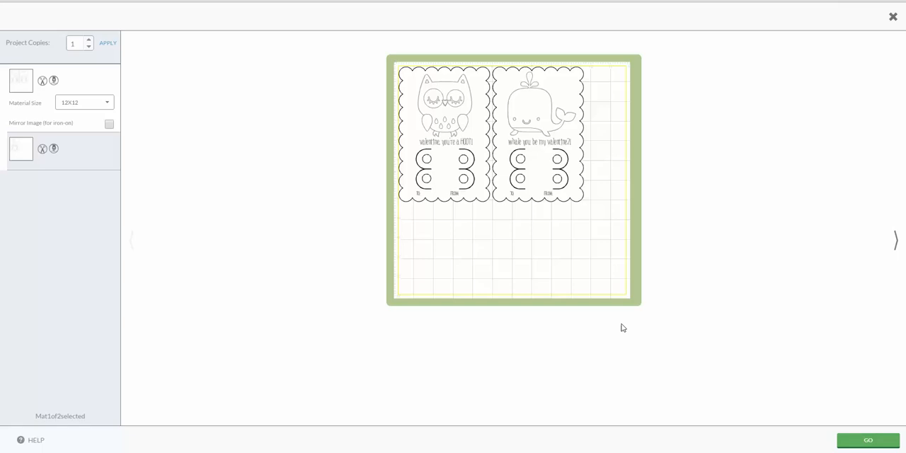
pyautogui.moveTo(533, 215)
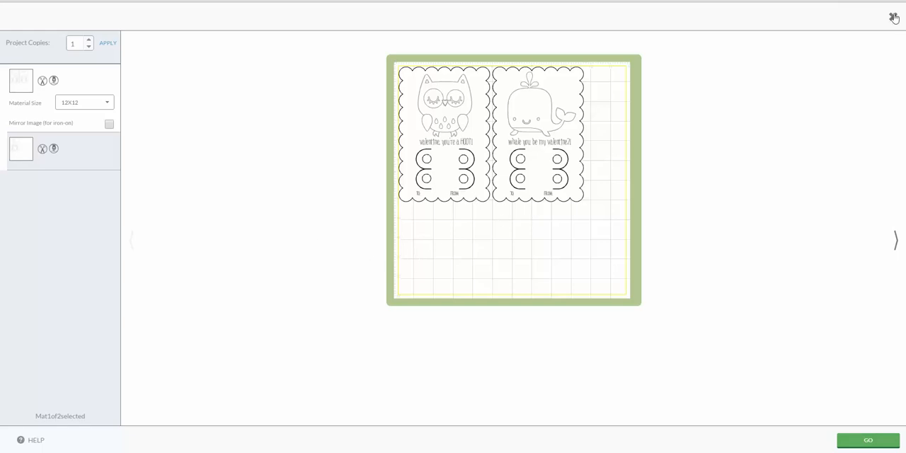
# Close the mat preview, returning to the Valentine Coloring Card details page.
pyautogui.click(894, 17)
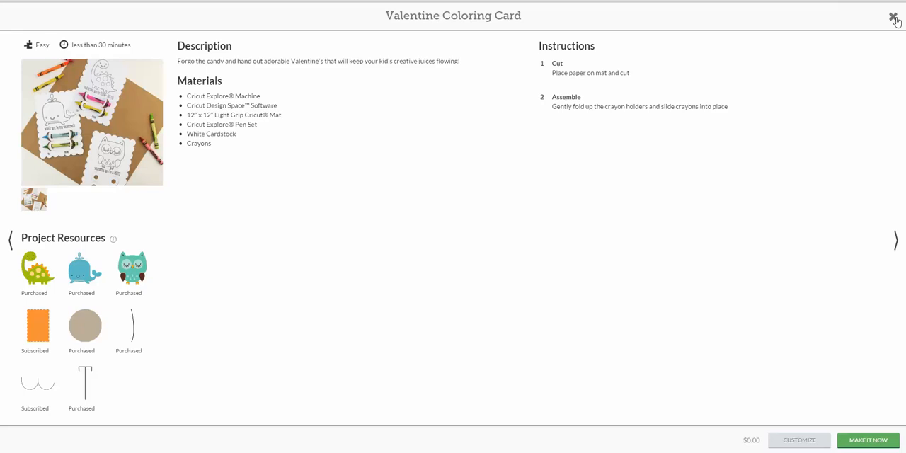
pyautogui.moveTo(172, 155)
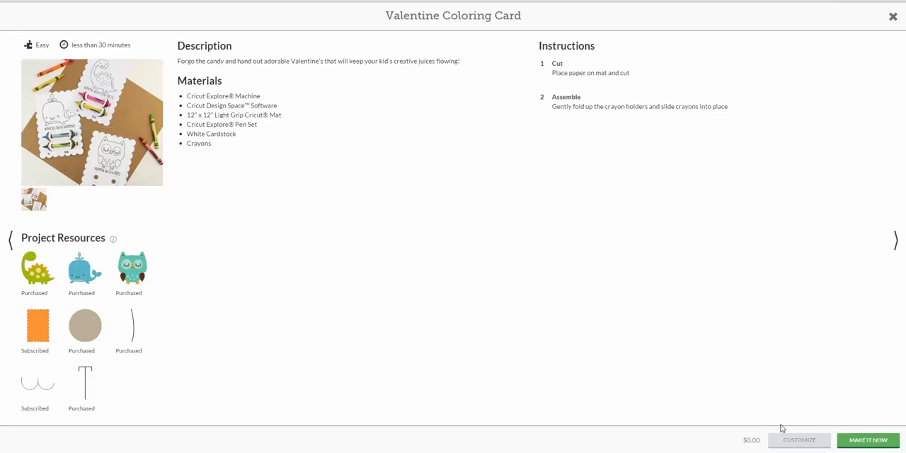
pyautogui.moveTo(811, 445)
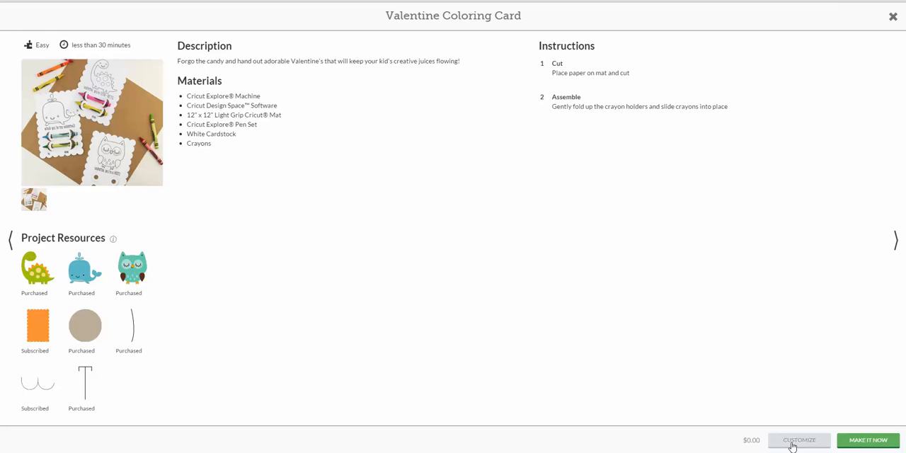
pyautogui.click(798, 440)
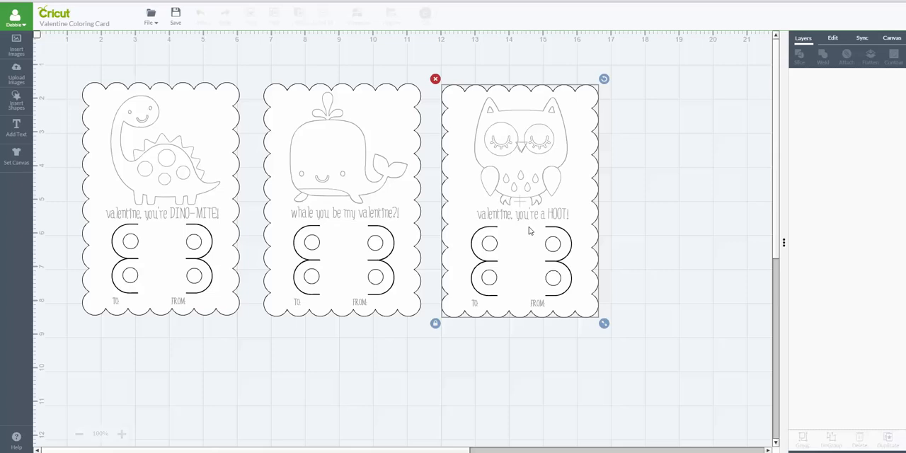
pyautogui.moveTo(531, 116)
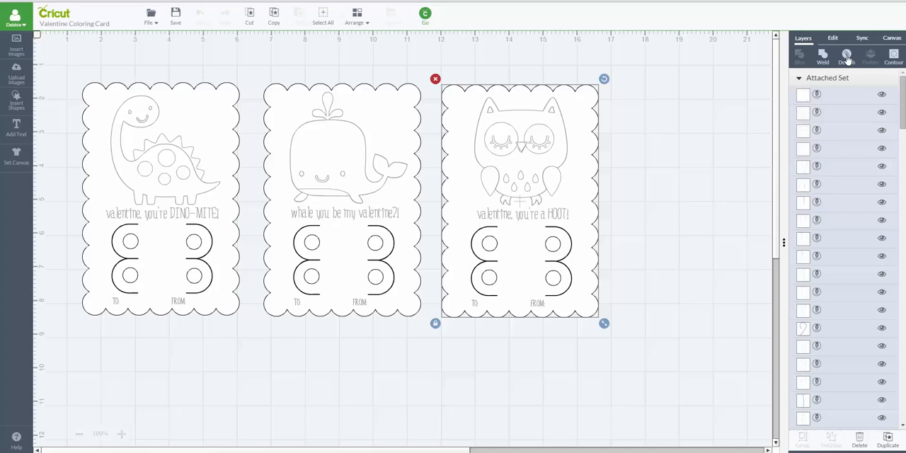
pyautogui.click(846, 57)
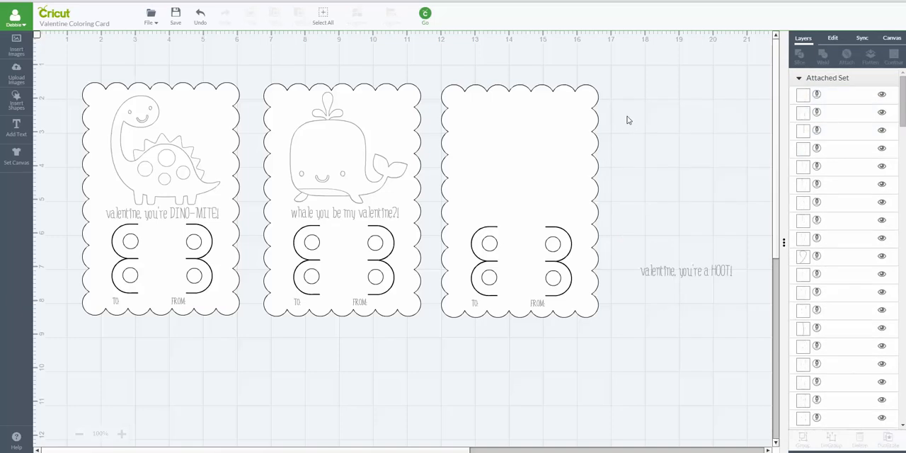
pyautogui.click(685, 271)
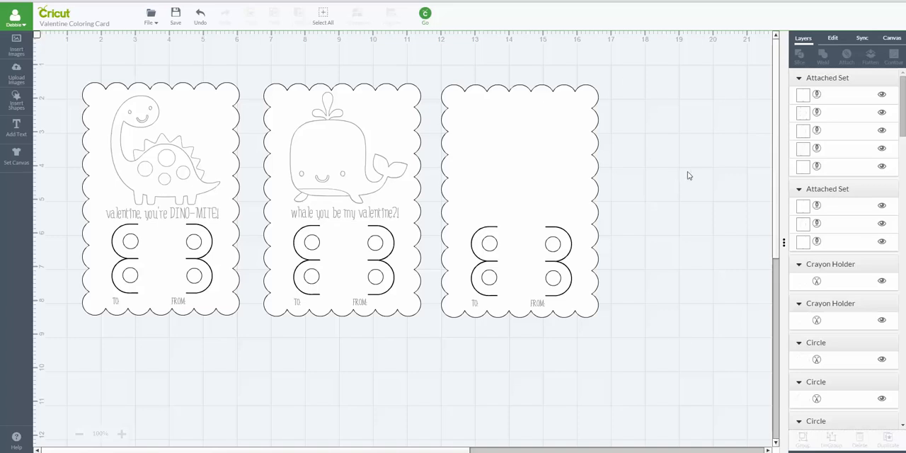
pyautogui.moveTo(683, 90)
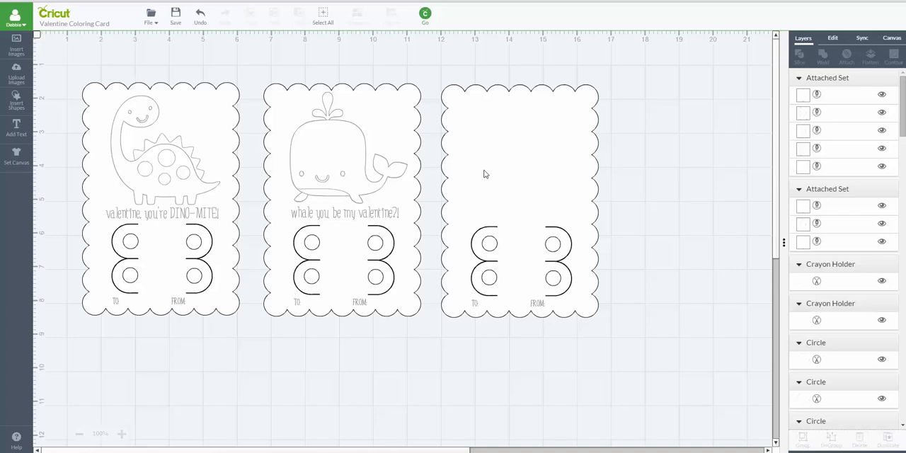
pyautogui.moveTo(16, 99)
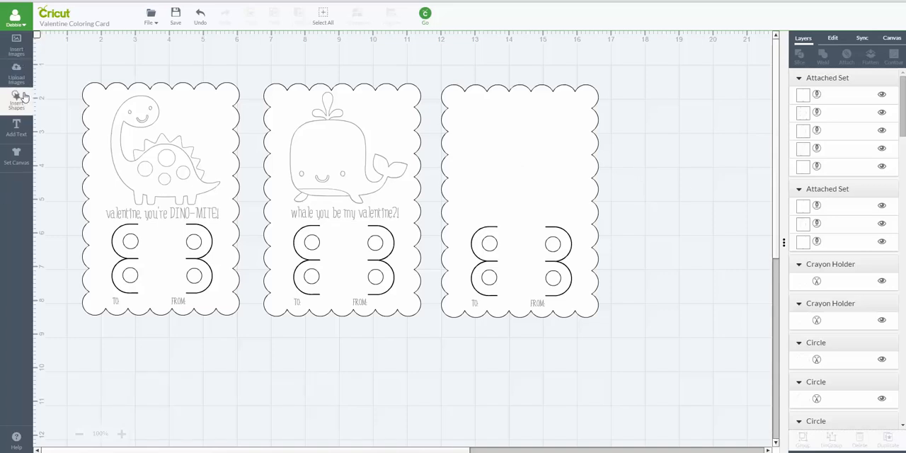
pyautogui.moveTo(17, 76)
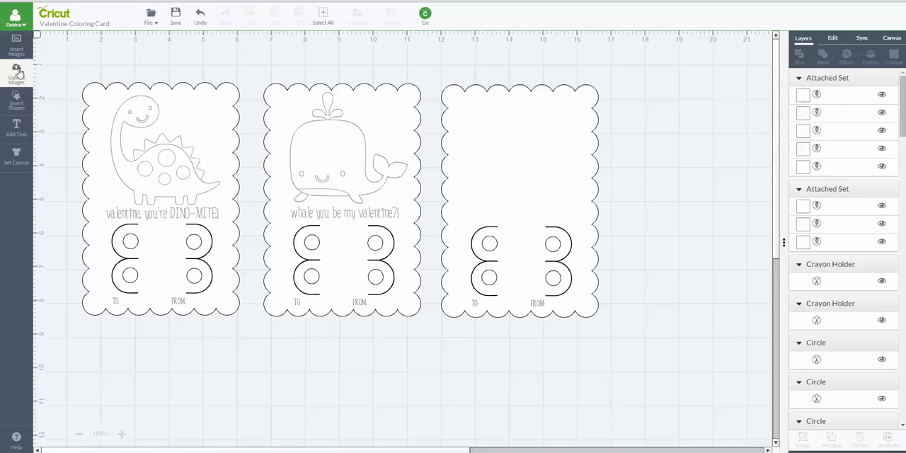
# Insert the uploaded legodarth image and size it across the top of the third card.
pyautogui.click(15, 75)
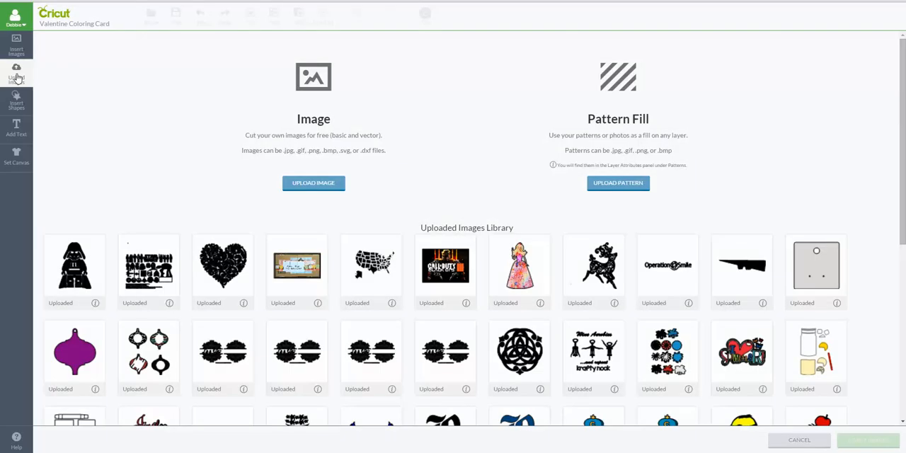
pyautogui.click(74, 271)
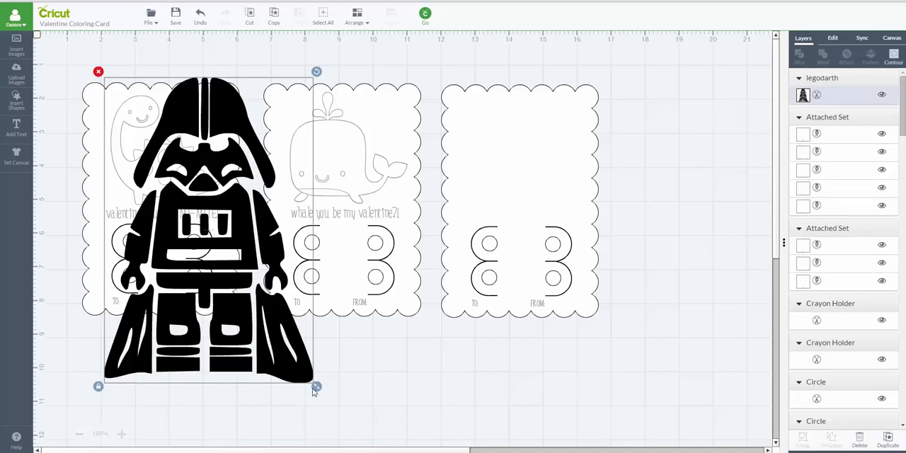
pyautogui.moveTo(317, 387); pyautogui.dragTo(195, 206)
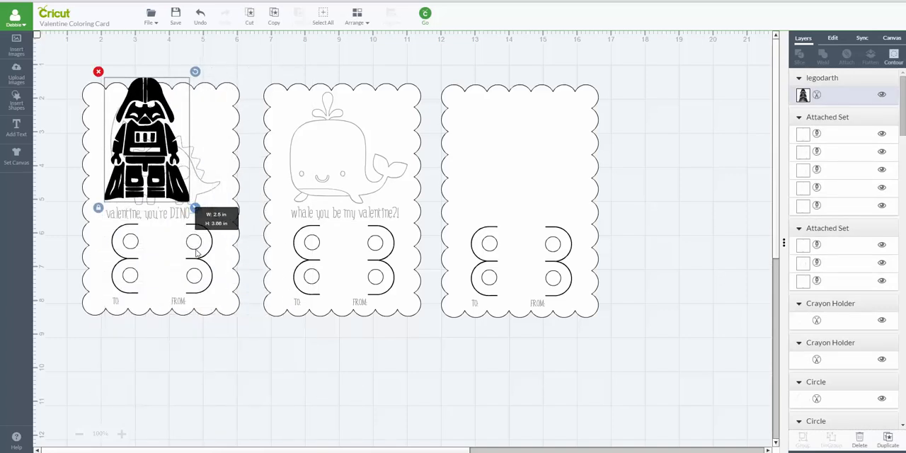
pyautogui.moveTo(146, 139); pyautogui.dragTo(540, 140)
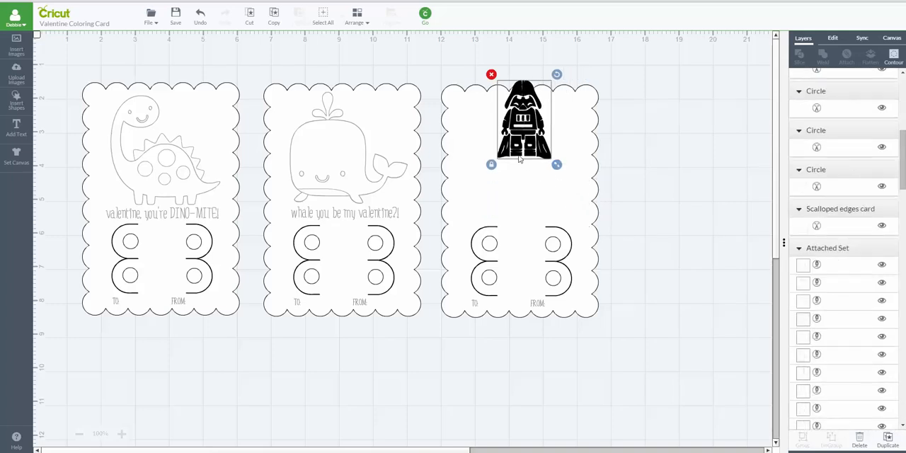
pyautogui.moveTo(556, 164); pyautogui.dragTo(557, 184)
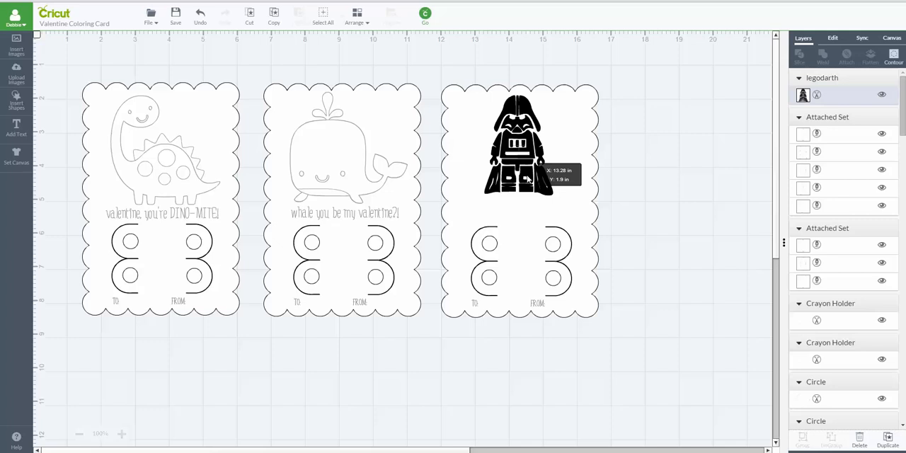
pyautogui.click(519, 146)
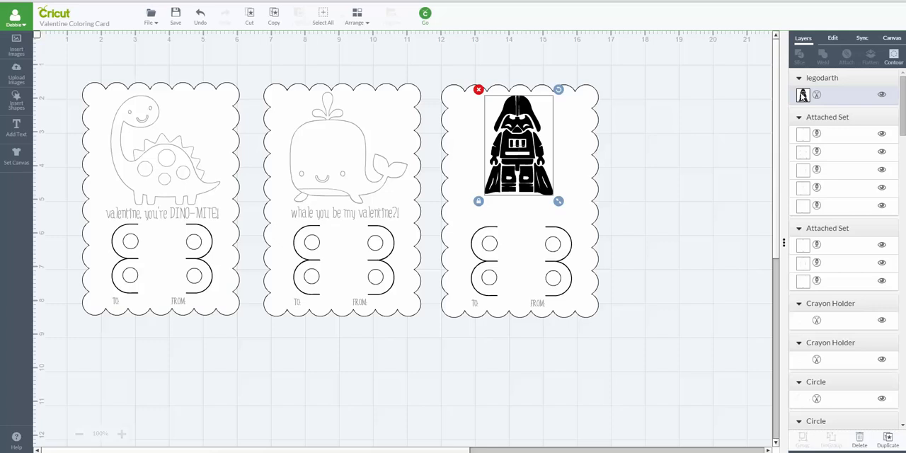
pyautogui.moveTo(821, 105)
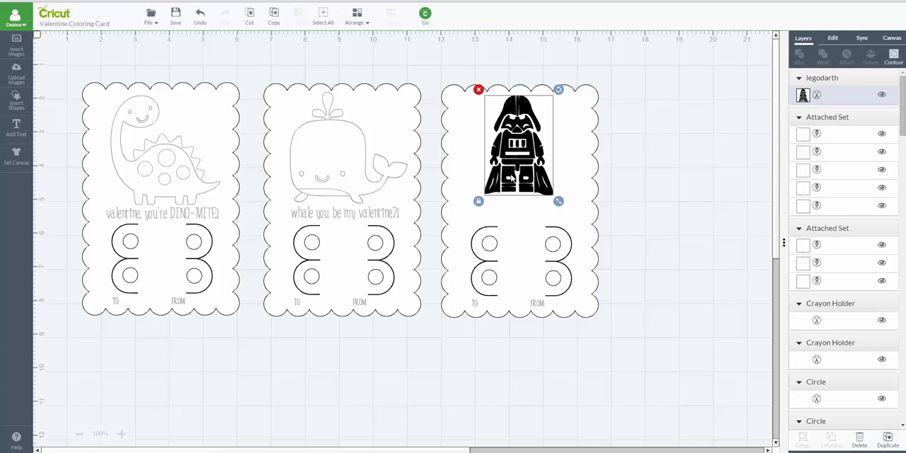
pyautogui.moveTo(524, 199)
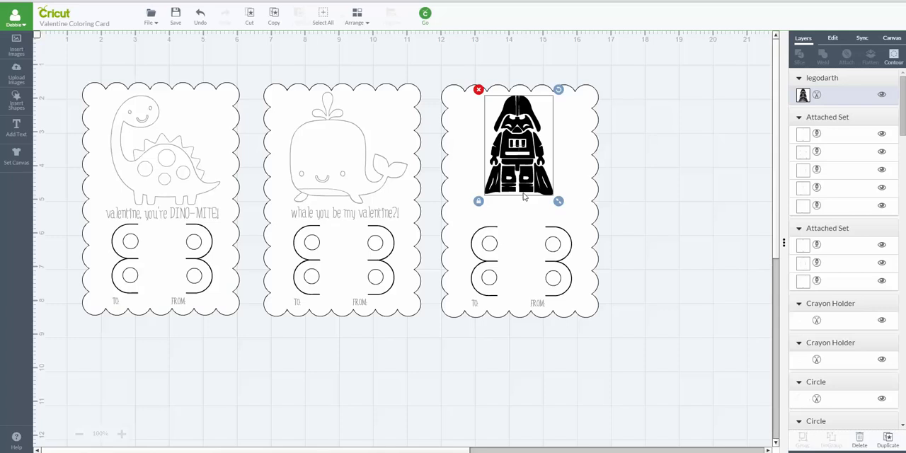
pyautogui.moveTo(369, 171)
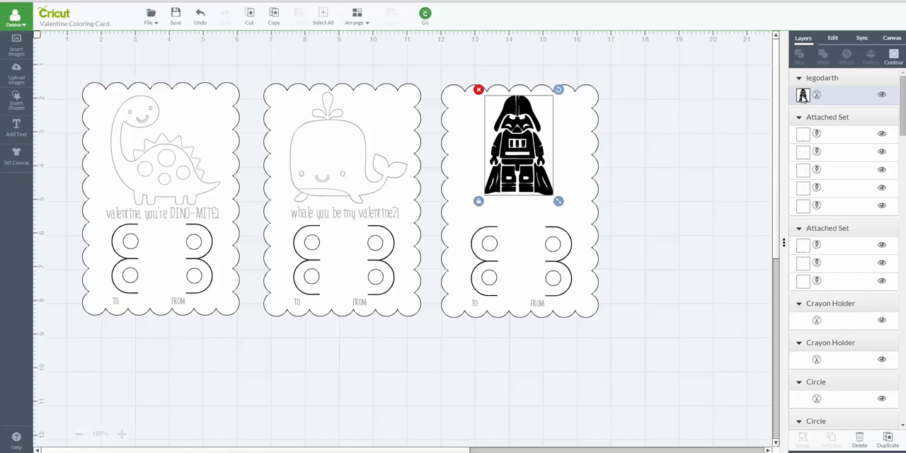
pyautogui.moveTo(829, 99)
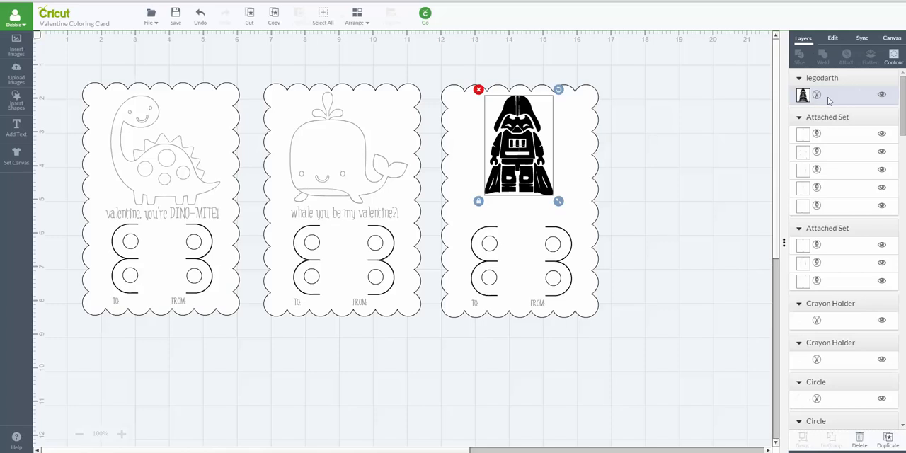
# Switch the Darth Vader layer from Cut to Write with the Black .03 Tip pen.
pyautogui.click(802, 95)
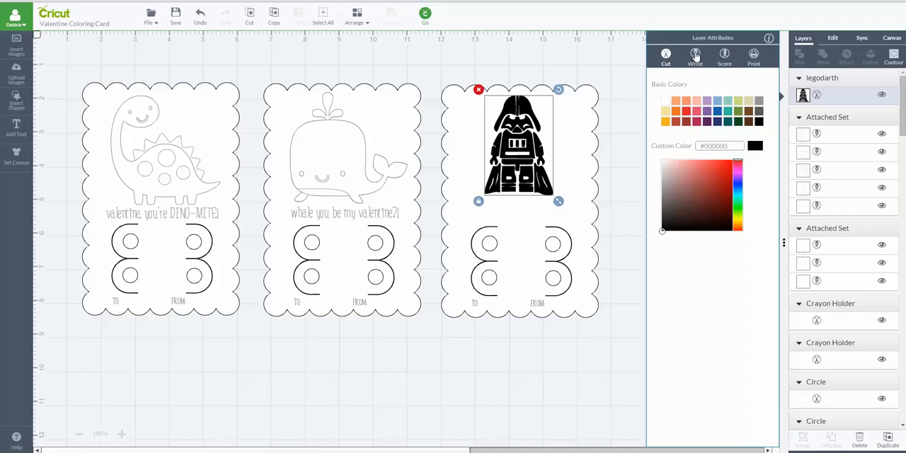
pyautogui.click(694, 55)
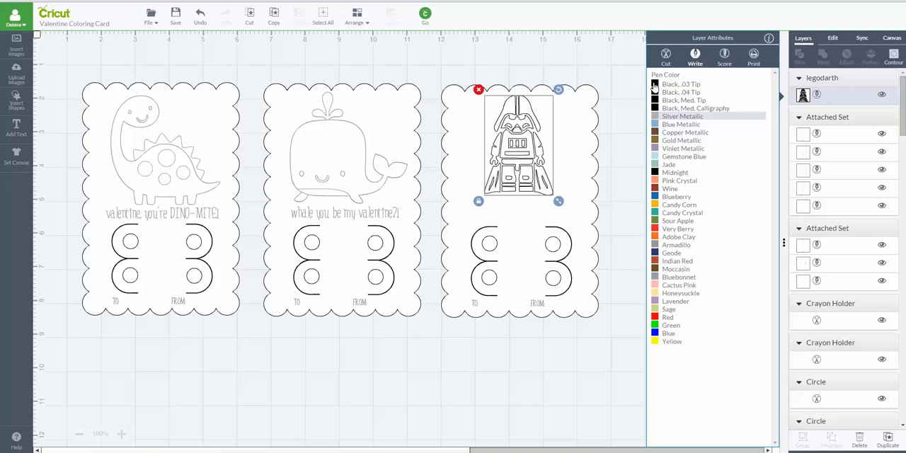
pyautogui.click(680, 84)
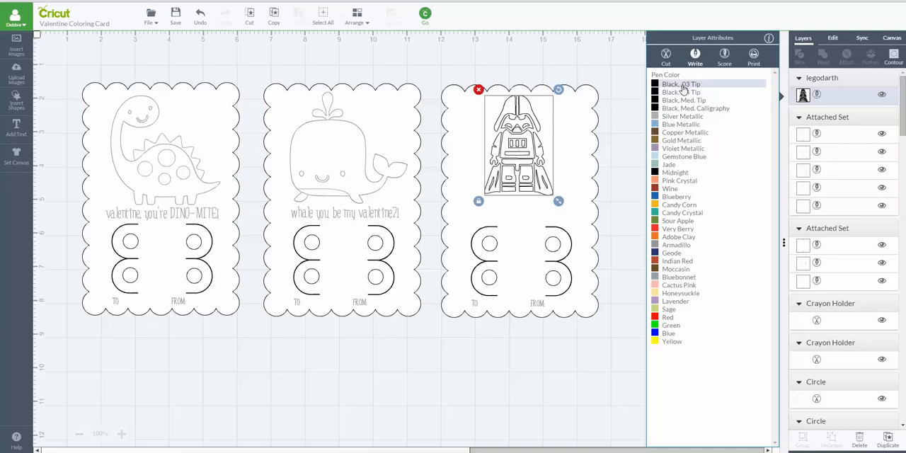
pyautogui.moveTo(697, 88)
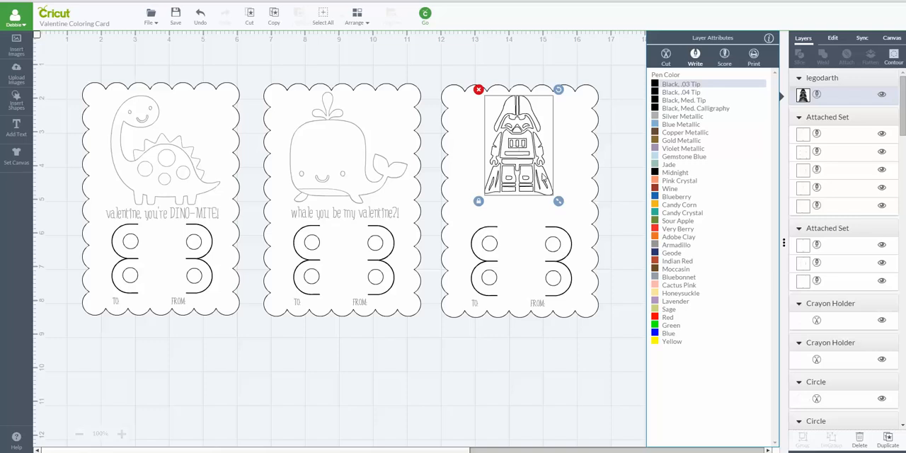
pyautogui.moveTo(621, 194)
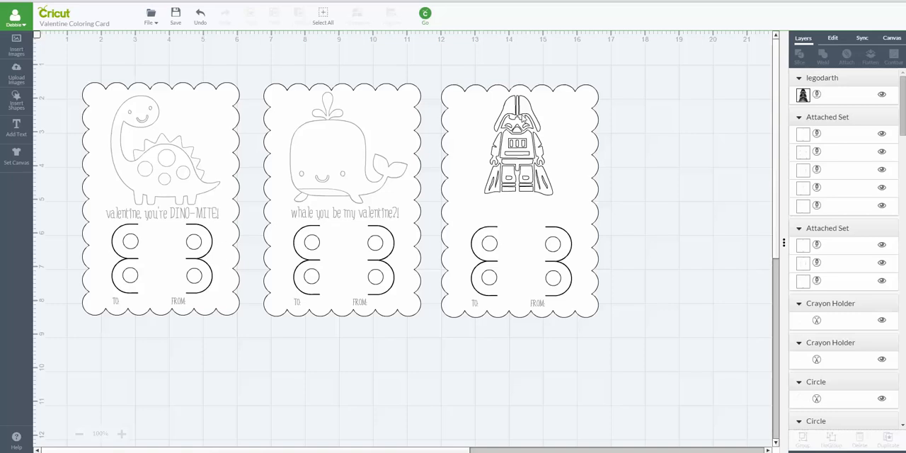
pyautogui.moveTo(538, 119)
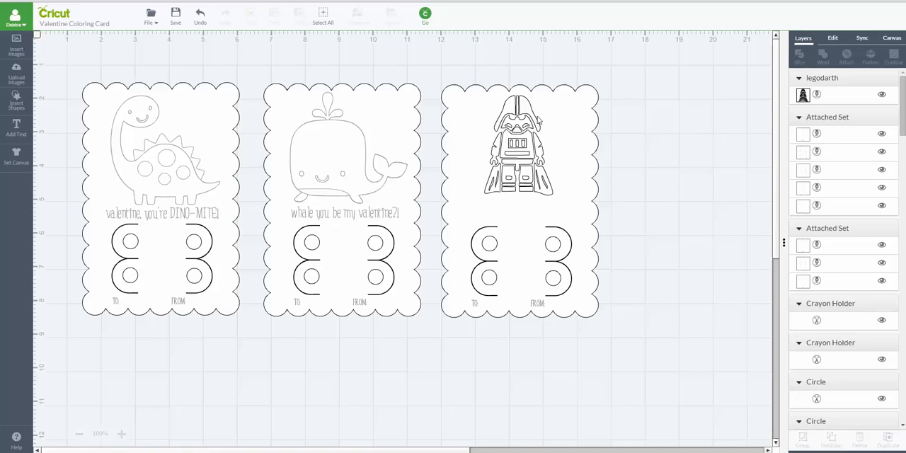
pyautogui.moveTo(552, 269)
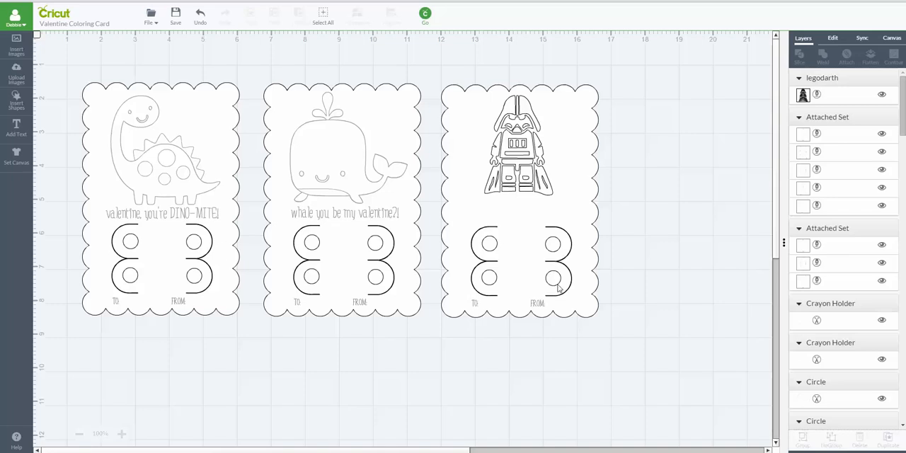
# Hide the chest panel pieces of the Darth Vader drawing with Contour.
pyautogui.click(517, 142)
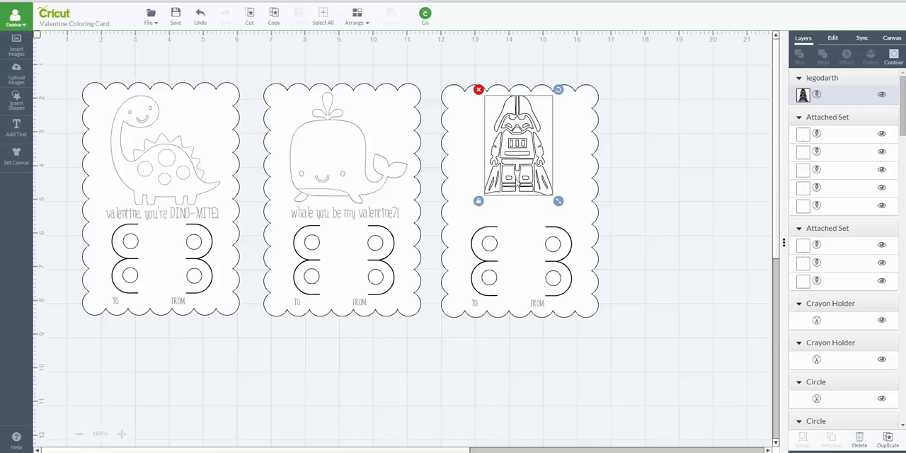
pyautogui.moveTo(662, 131)
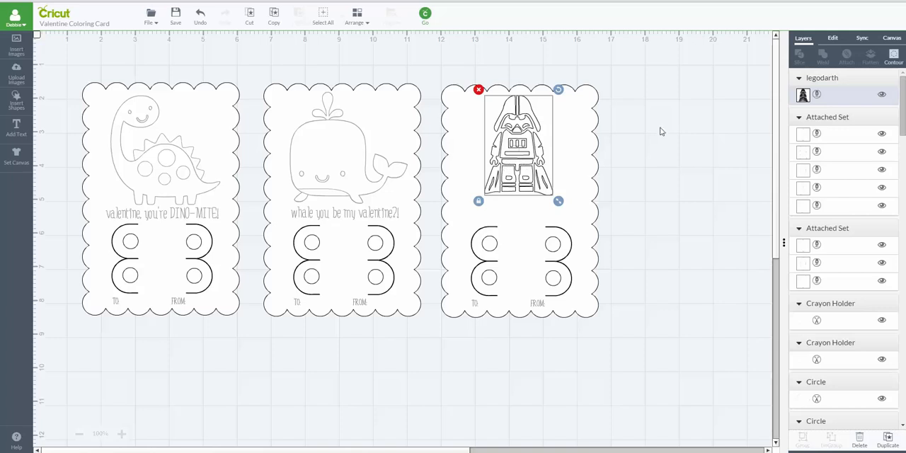
pyautogui.click(893, 55)
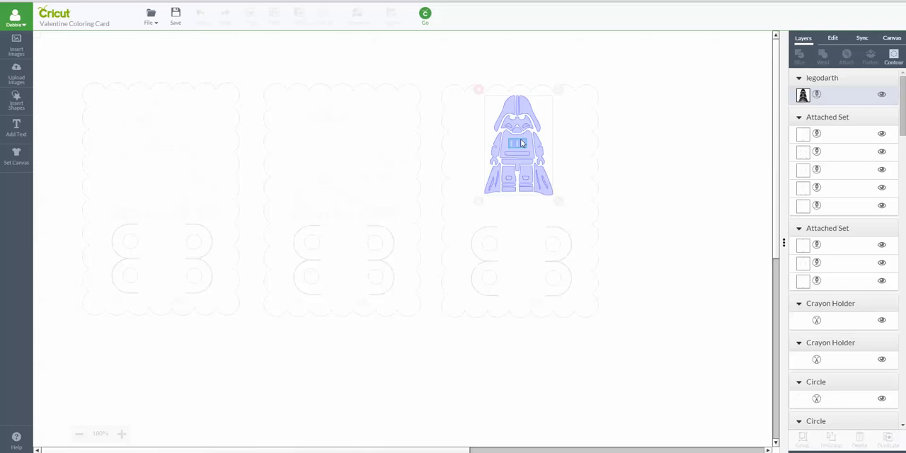
pyautogui.moveTo(668, 140)
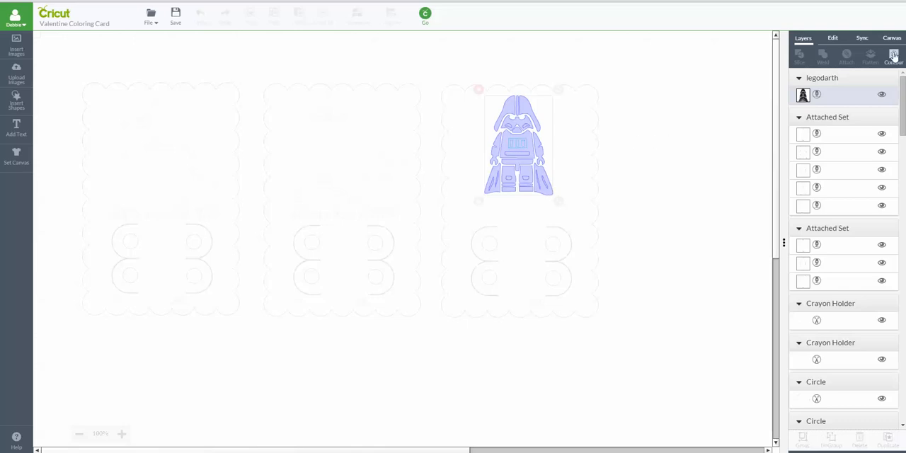
pyautogui.click(893, 56)
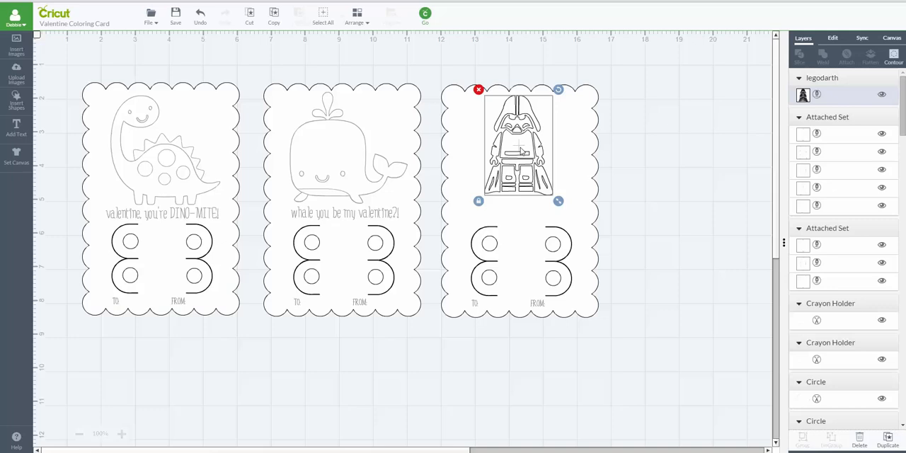
pyautogui.moveTo(654, 157)
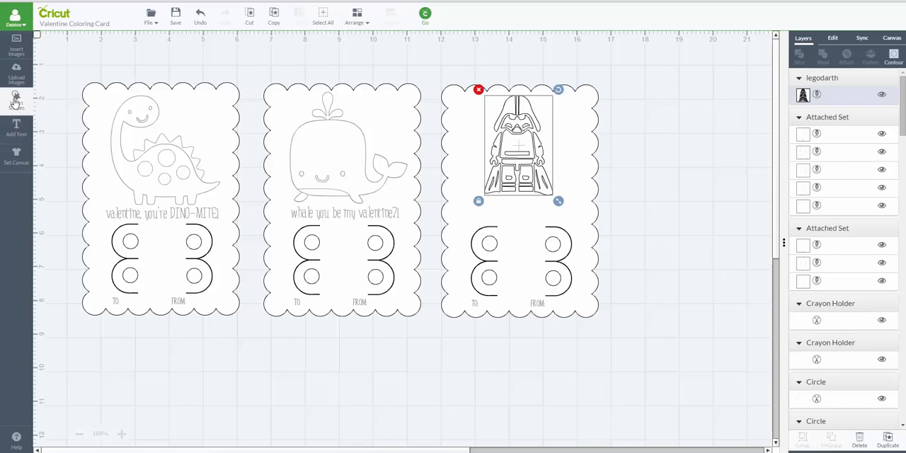
# Insert a Heart shape and drag it onto Darth Vader's chest.
pyautogui.click(16, 99)
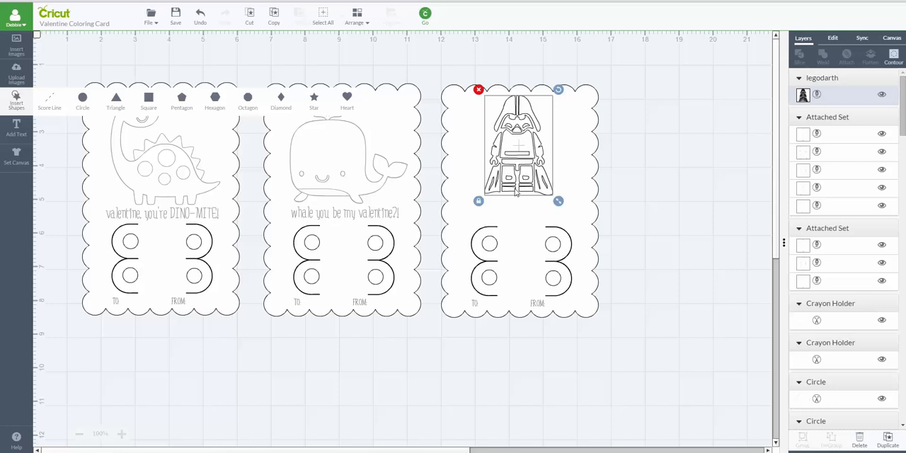
pyautogui.click(347, 99)
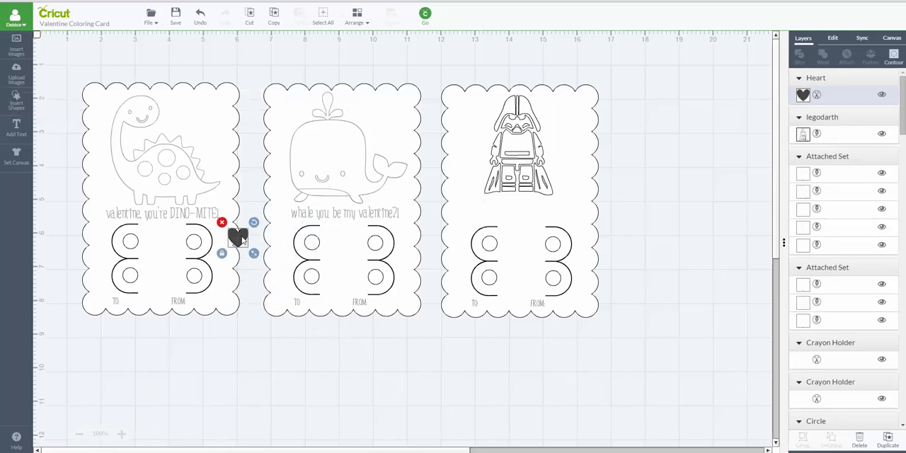
pyautogui.moveTo(237, 237); pyautogui.dragTo(520, 142)
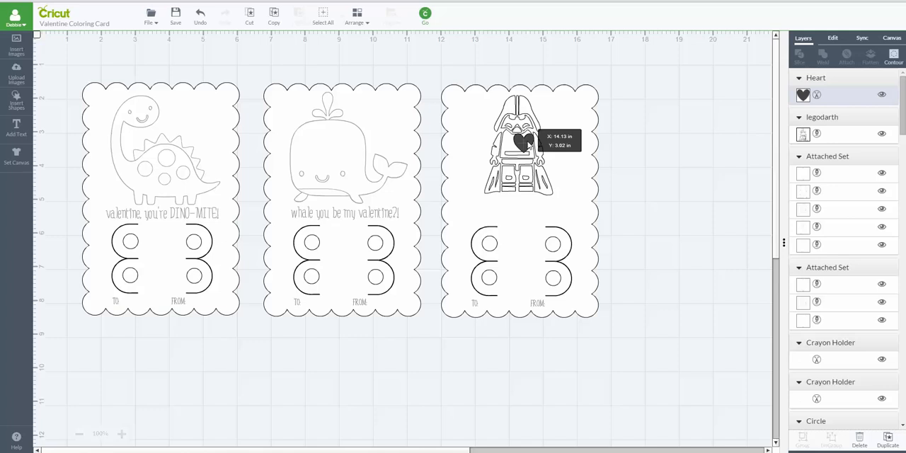
pyautogui.click(517, 142)
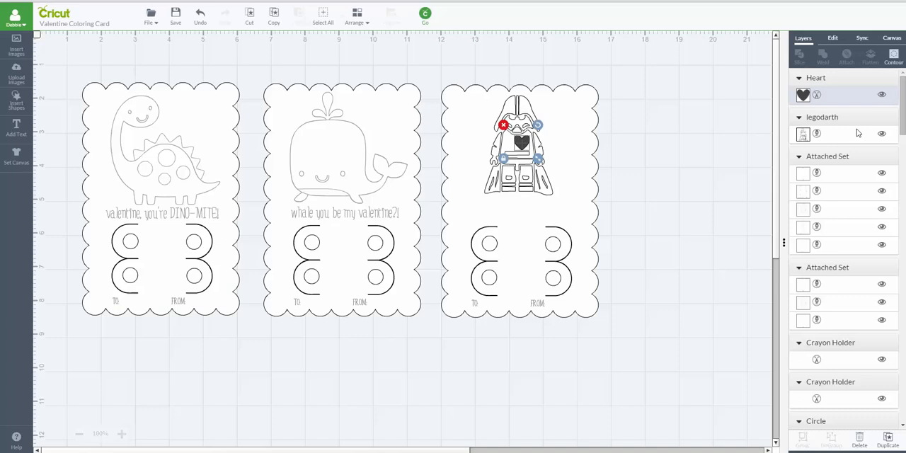
pyautogui.moveTo(632, 136)
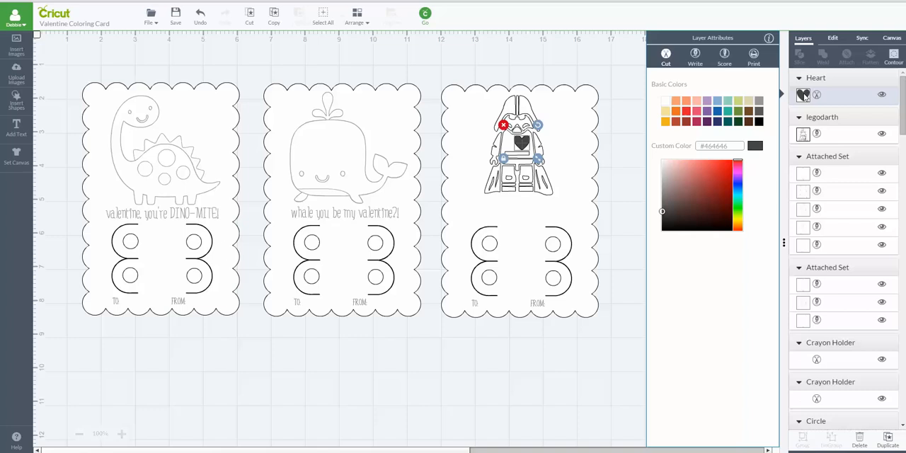
pyautogui.moveTo(697, 56)
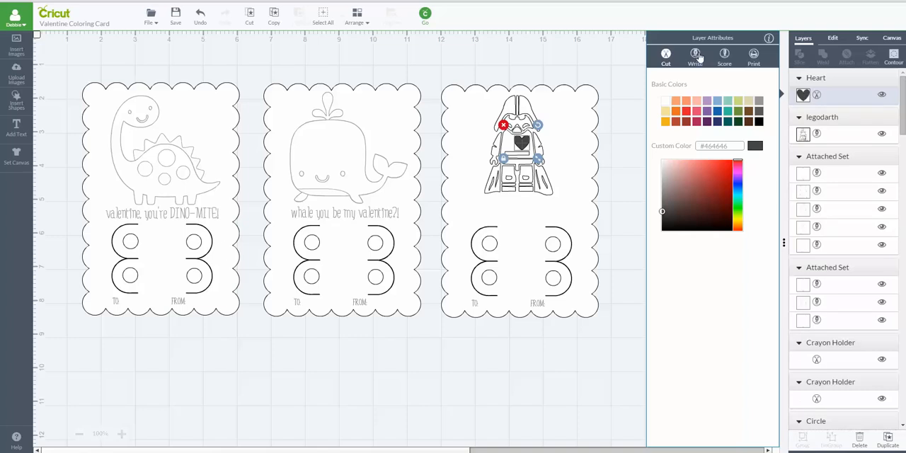
# Set the heart layer to Write with the Red pen.
pyautogui.click(696, 56)
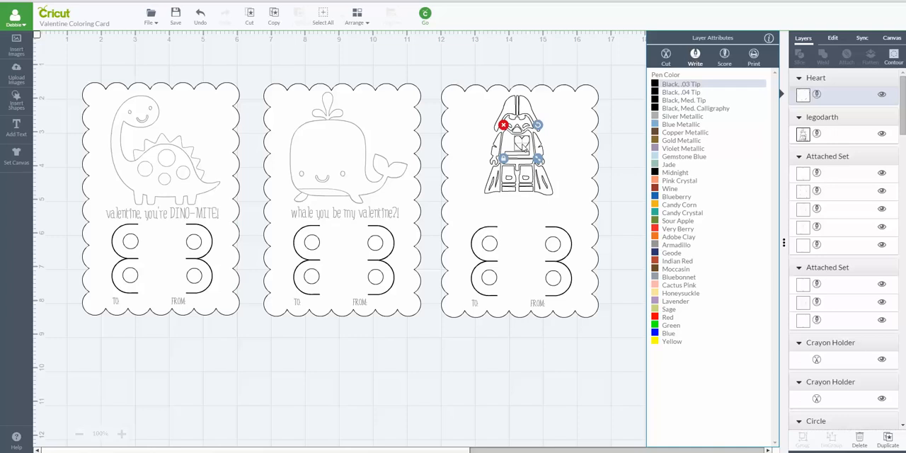
pyautogui.moveTo(706, 170)
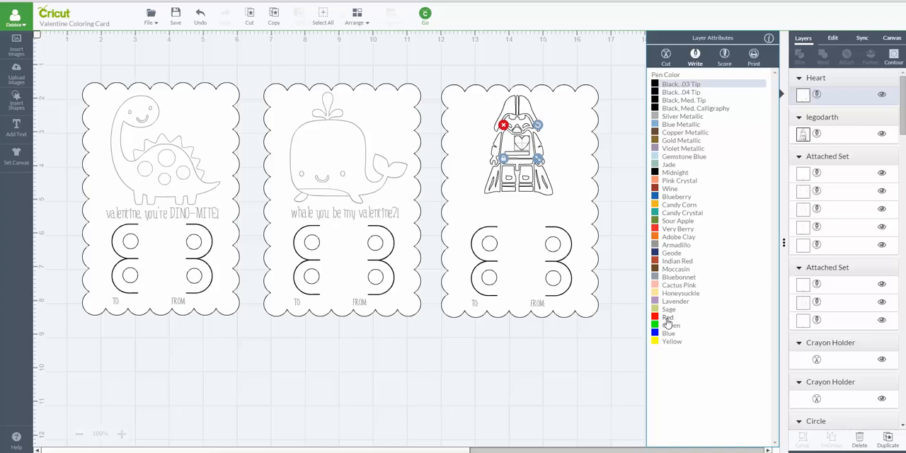
pyautogui.click(667, 316)
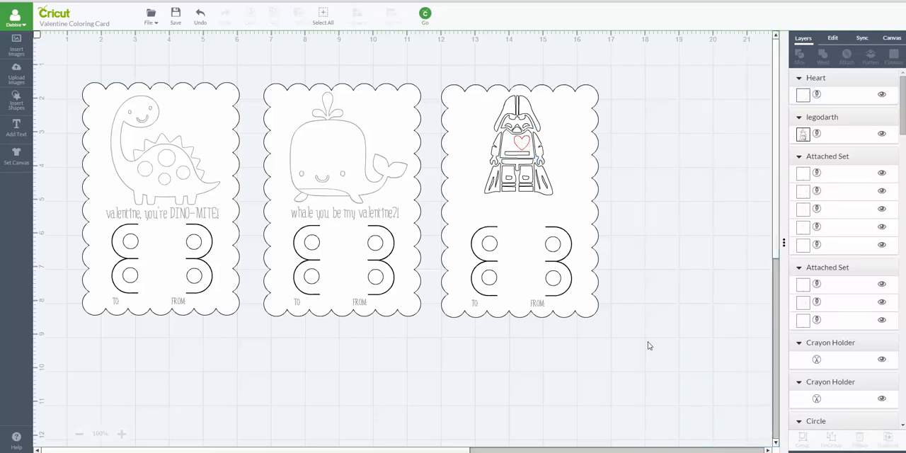
pyautogui.moveTo(517, 206)
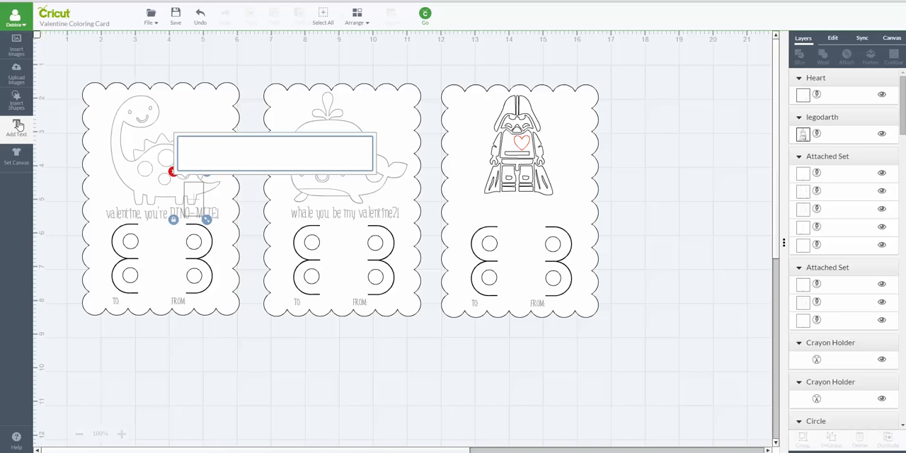
# Type 'Join The Heart Side' and position it just below Darth Vader on the third card.
pyautogui.write('Join The')
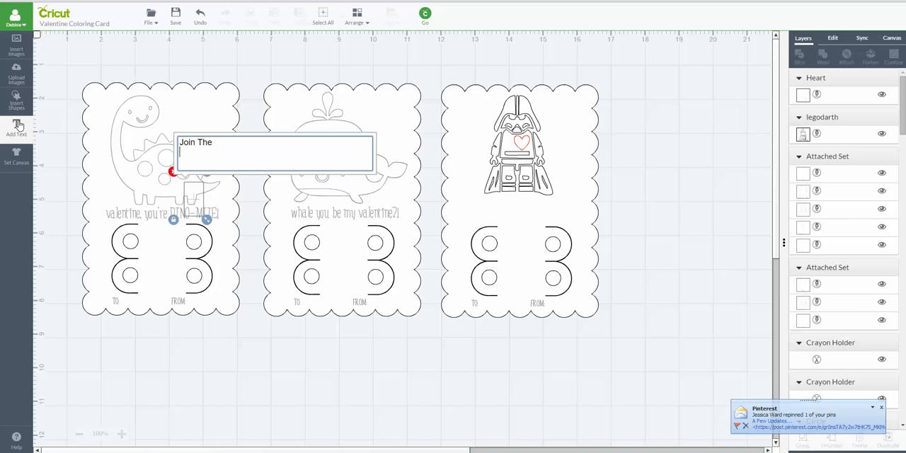
pyautogui.write('Heart S')
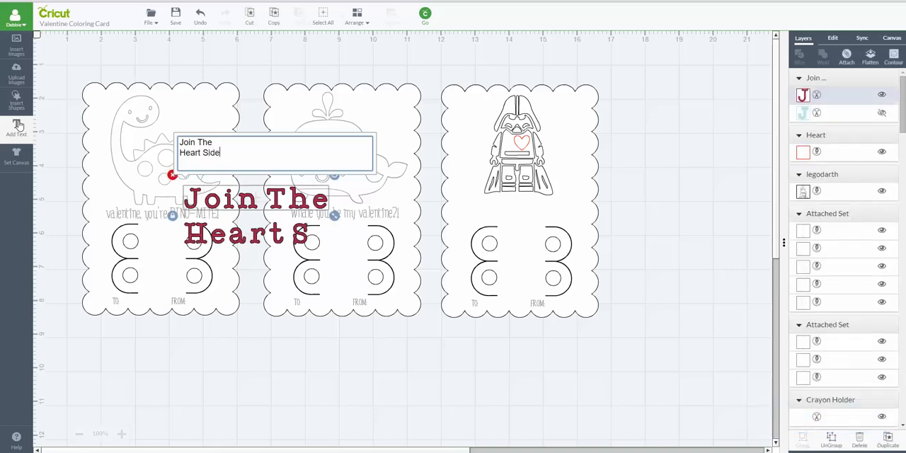
pyautogui.write('ide')
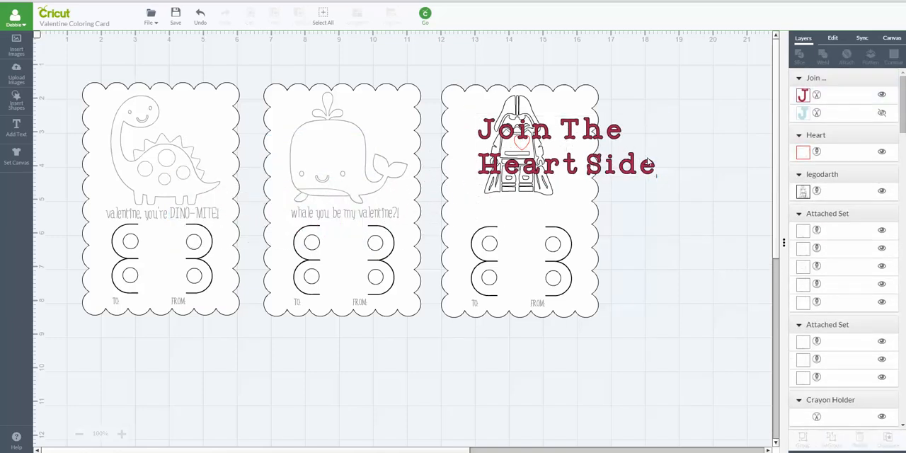
pyautogui.click(551, 147)
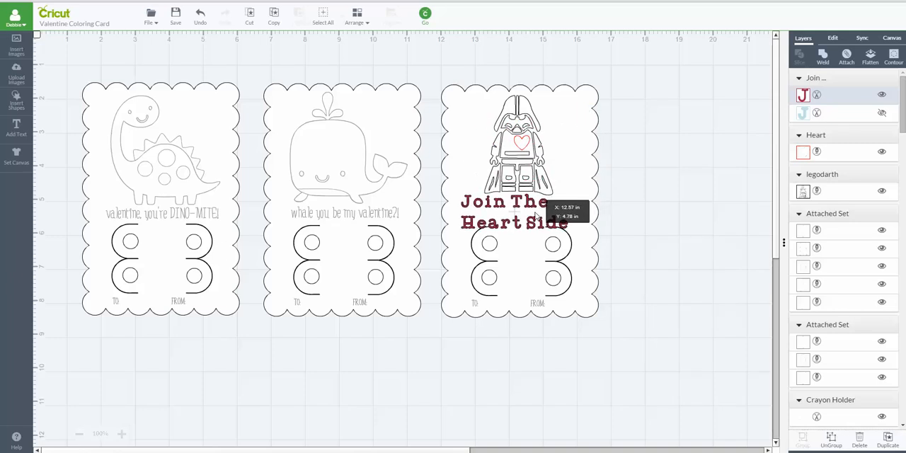
pyautogui.click(516, 211)
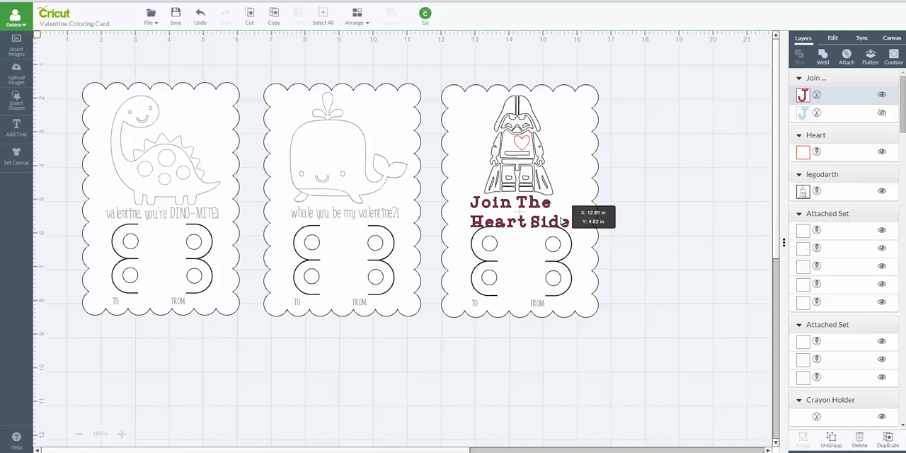
pyautogui.click(517, 212)
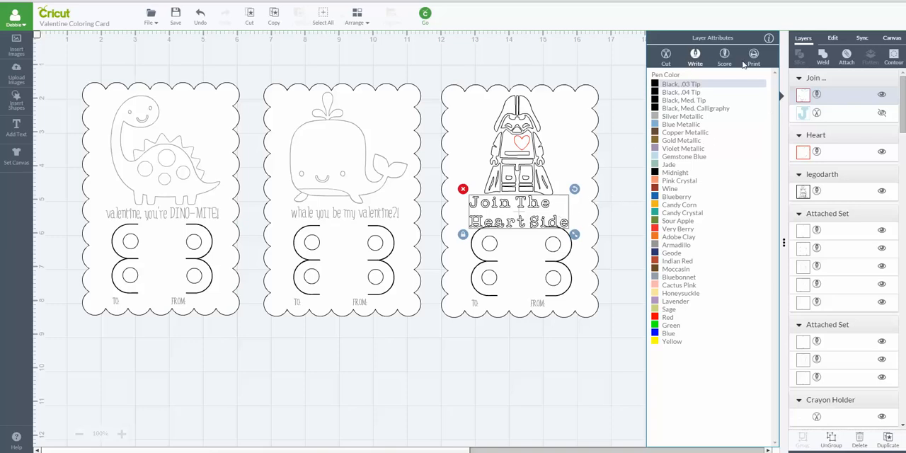
pyautogui.moveTo(712, 133)
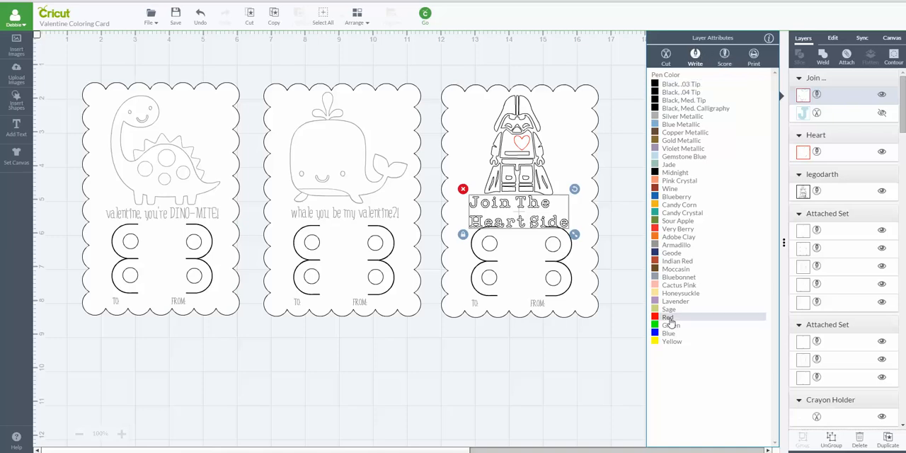
# Give the 'Join The Heart Side' caption a red pen color for drawing.
pyautogui.click(668, 317)
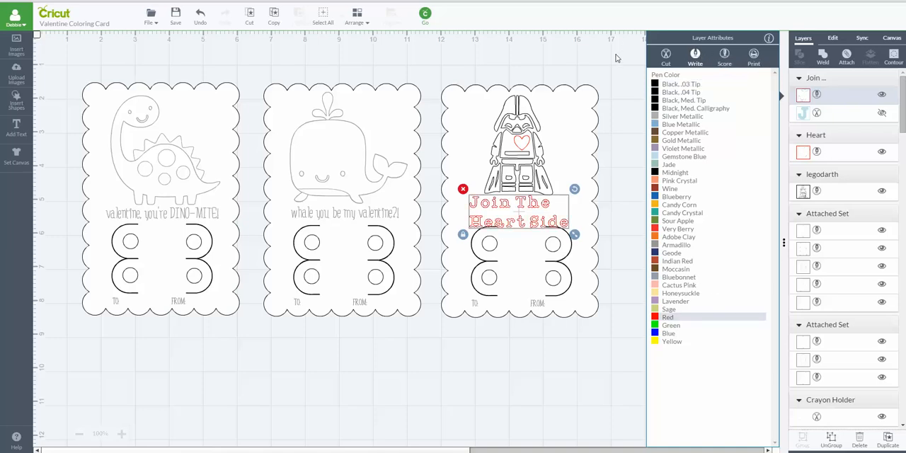
pyautogui.click(832, 38)
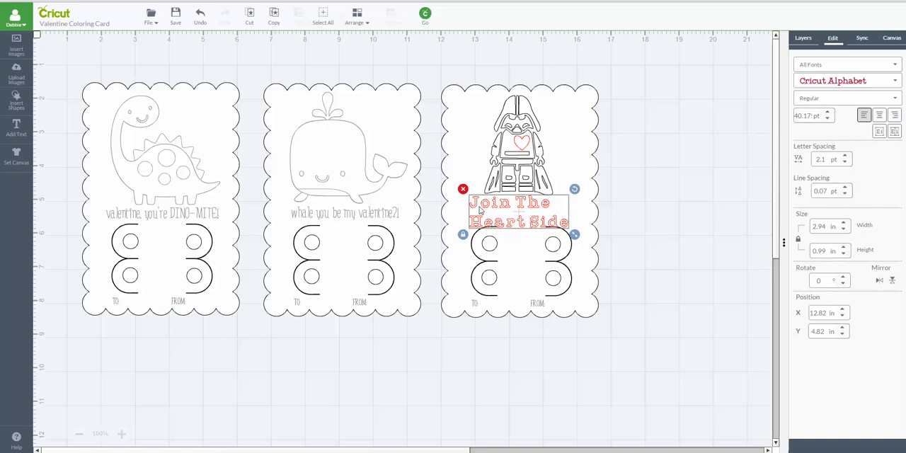
pyautogui.moveTo(561, 220)
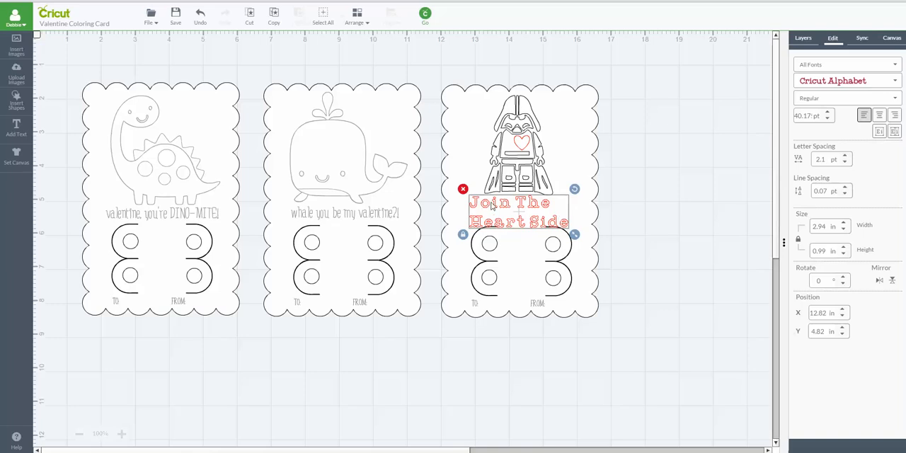
pyautogui.moveTo(492, 206)
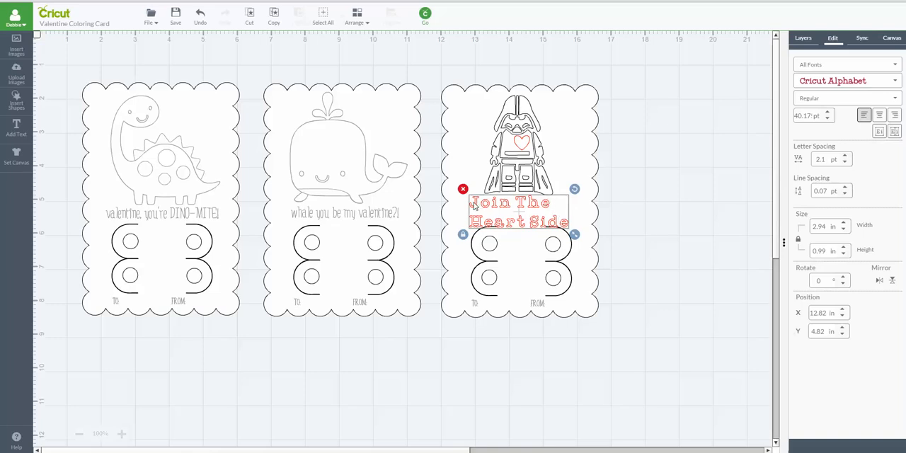
pyautogui.moveTo(557, 227)
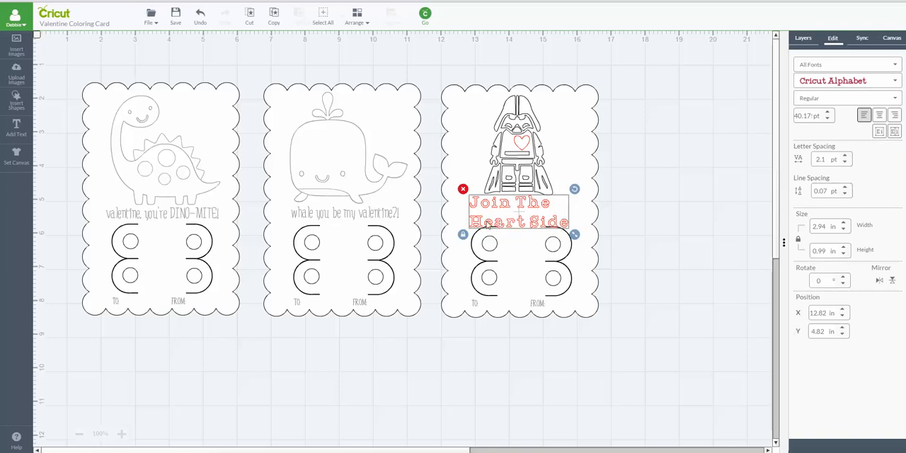
# Restyle the caption as Writing, widen it to about 3.18 in, and centre it under Vader.
pyautogui.click(848, 98)
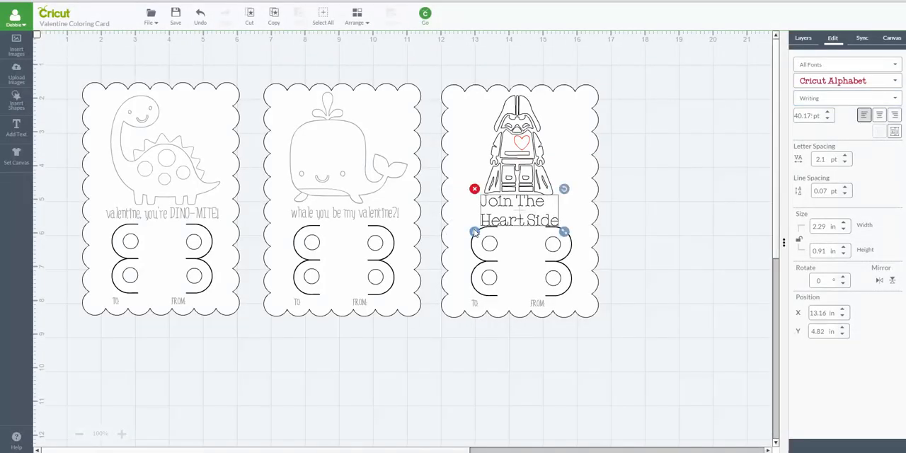
pyautogui.moveTo(564, 233); pyautogui.dragTo(595, 226)
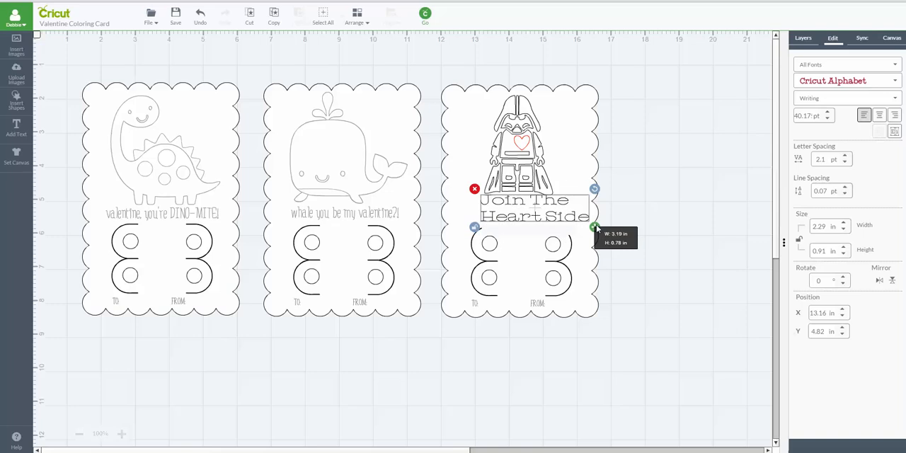
pyautogui.moveTo(595, 227); pyautogui.dragTo(565, 217)
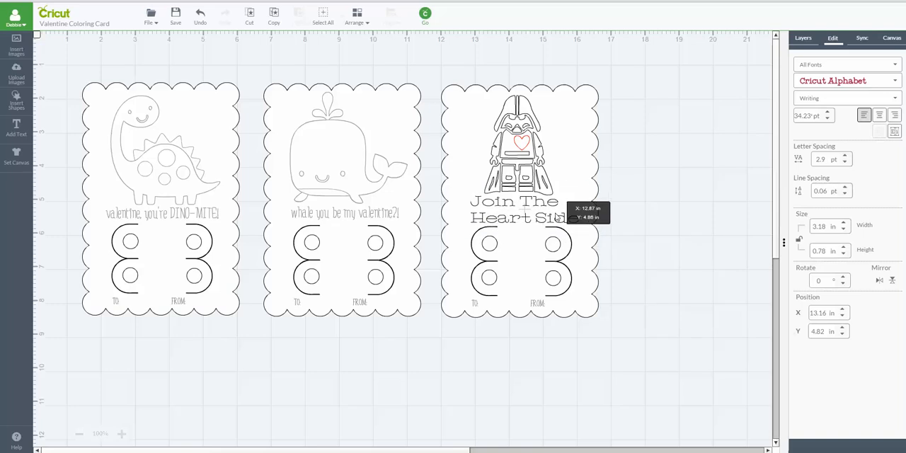
pyautogui.click(517, 212)
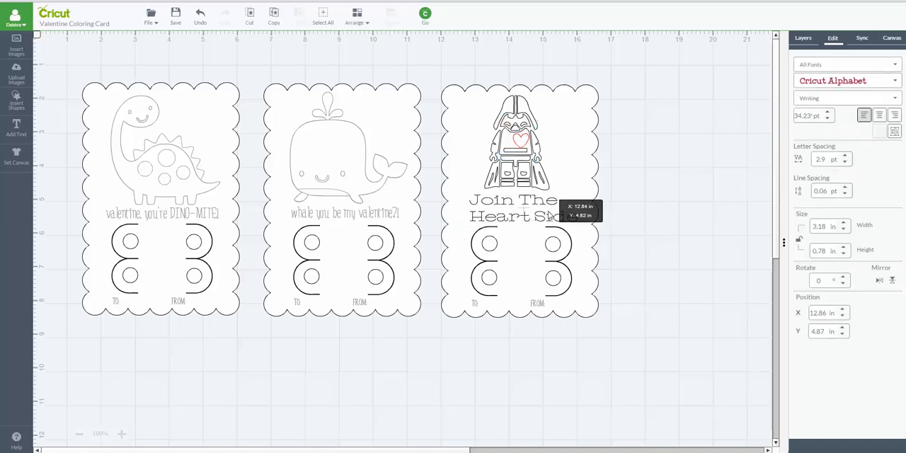
pyautogui.click(523, 208)
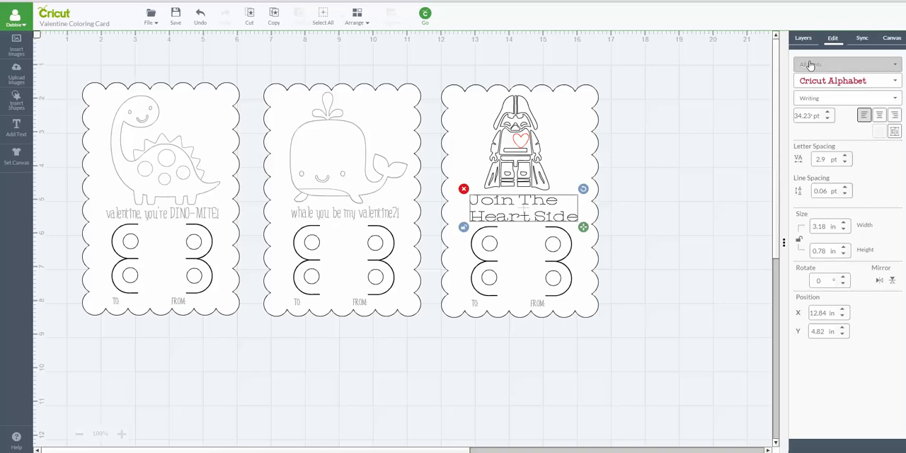
pyautogui.click(804, 38)
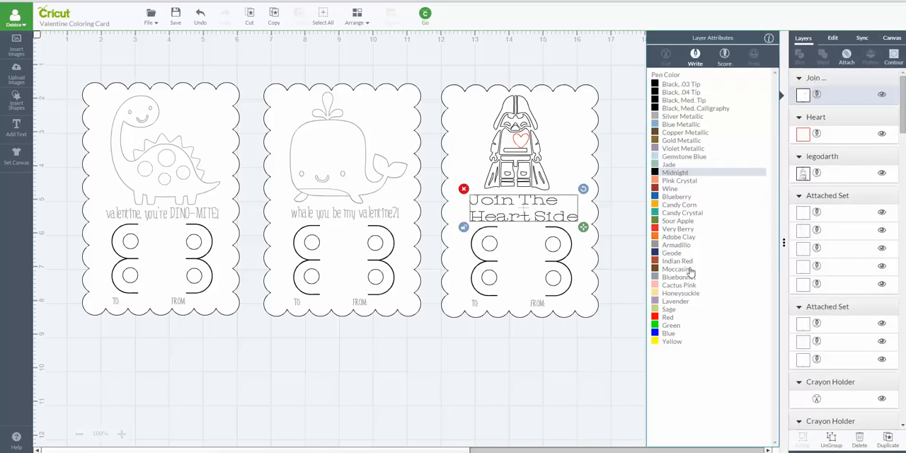
# Make the writing red, check the attached card moves as one, and send it to mat preview.
pyautogui.click(668, 317)
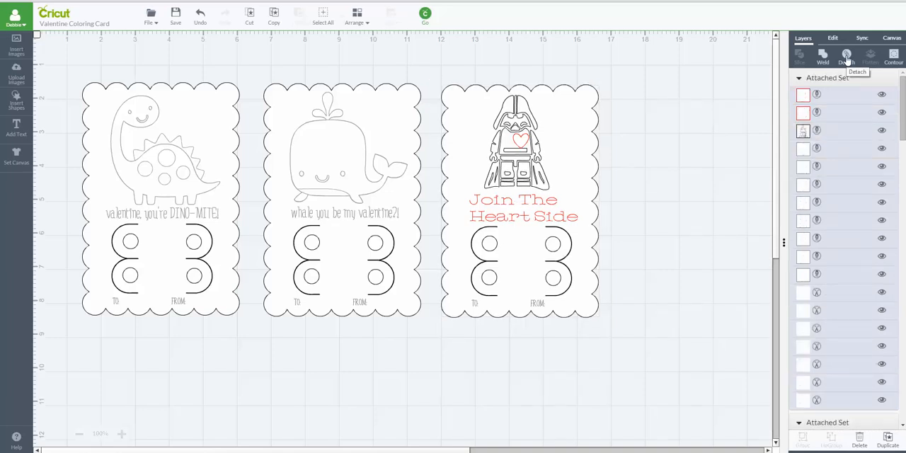
pyautogui.moveTo(519, 199); pyautogui.dragTo(630, 198)
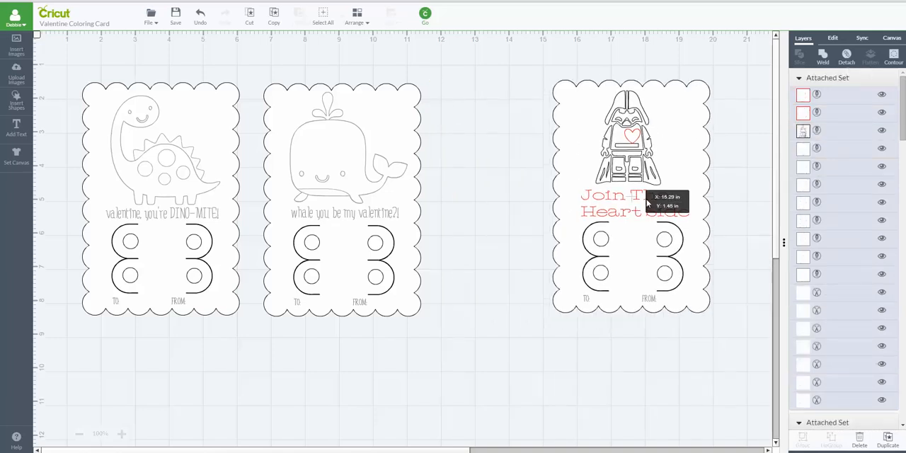
pyautogui.moveTo(630, 199); pyautogui.dragTo(524, 199)
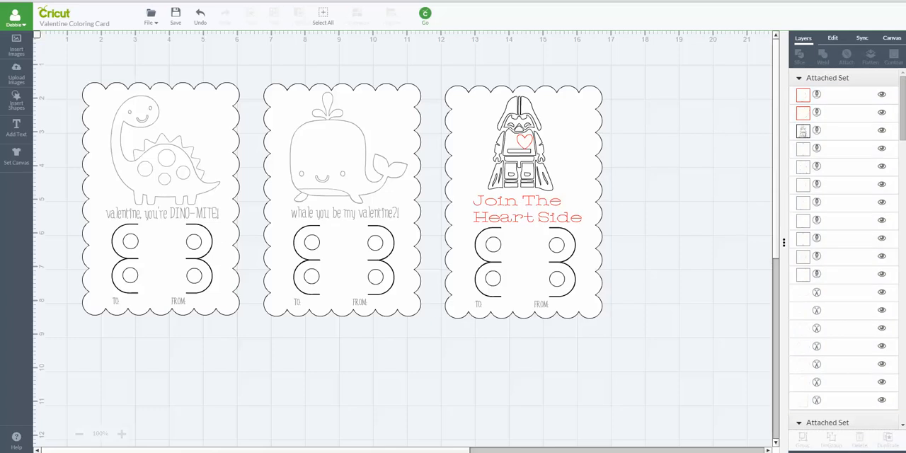
pyautogui.click(425, 14)
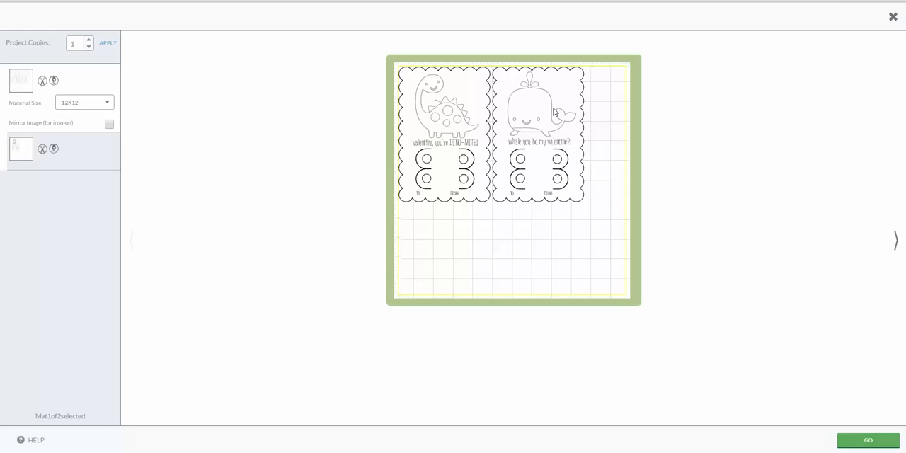
pyautogui.moveTo(492, 163)
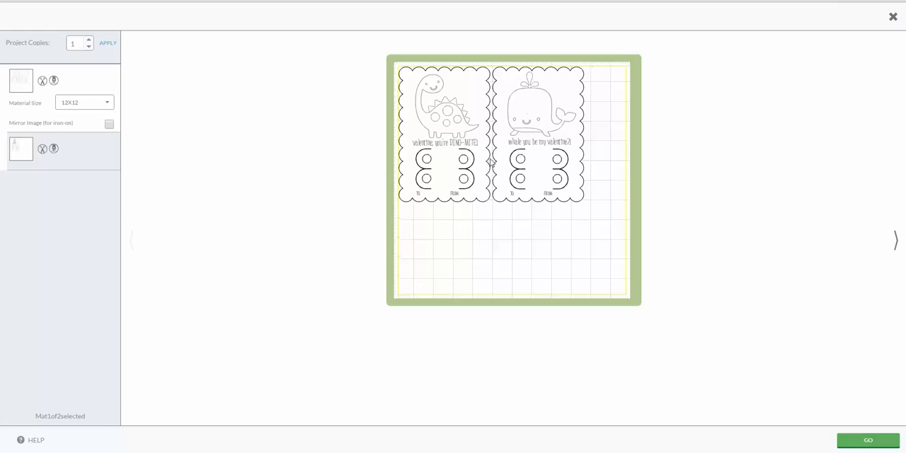
pyautogui.moveTo(327, 136)
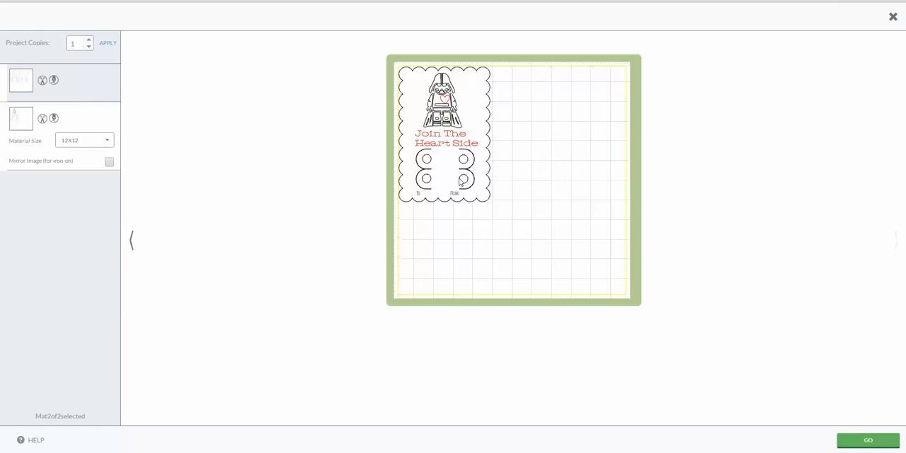
pyautogui.moveTo(834, 213)
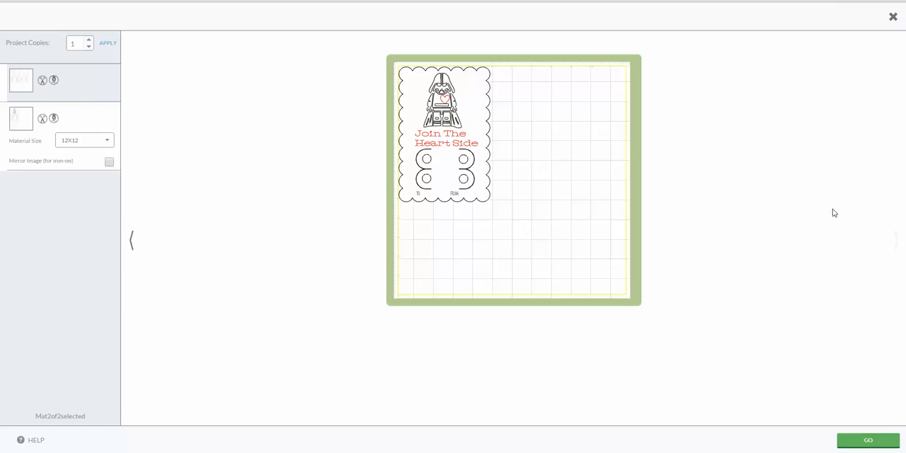